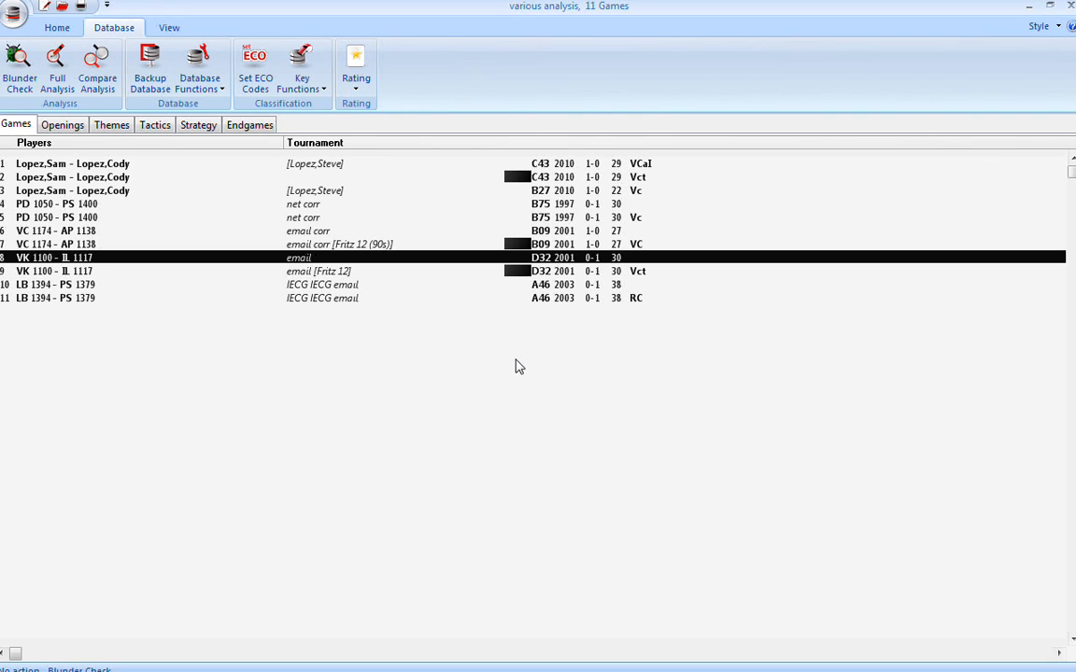
mouse_move(333, 268)
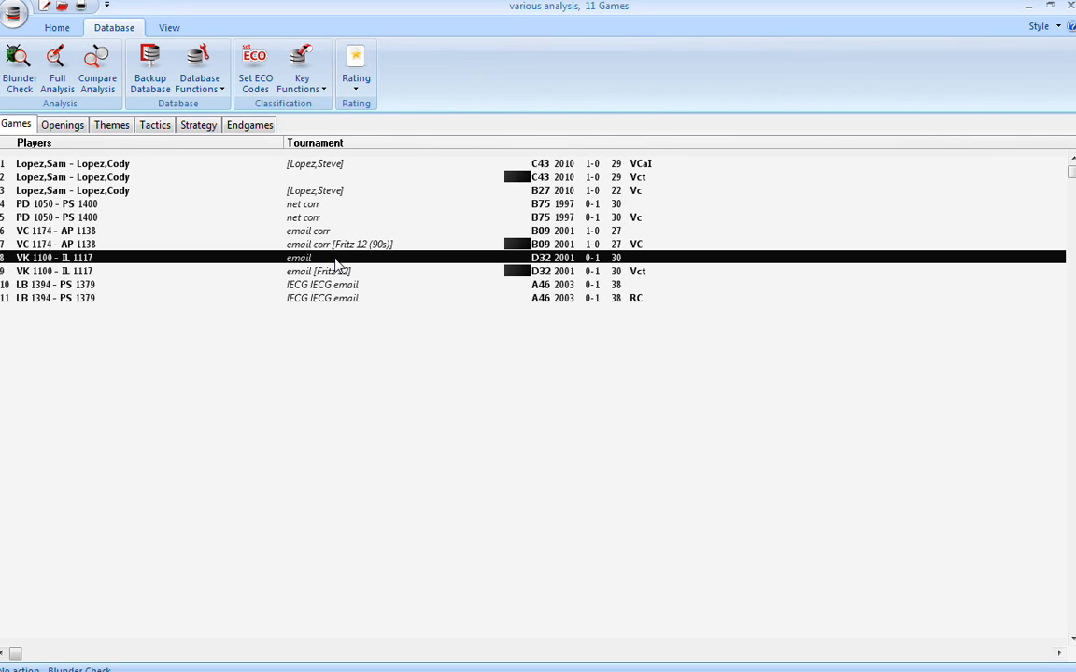
- Open game 8, VK 1100 – IL 1117, and bring up its Blunder Check options
double_click(56, 258)
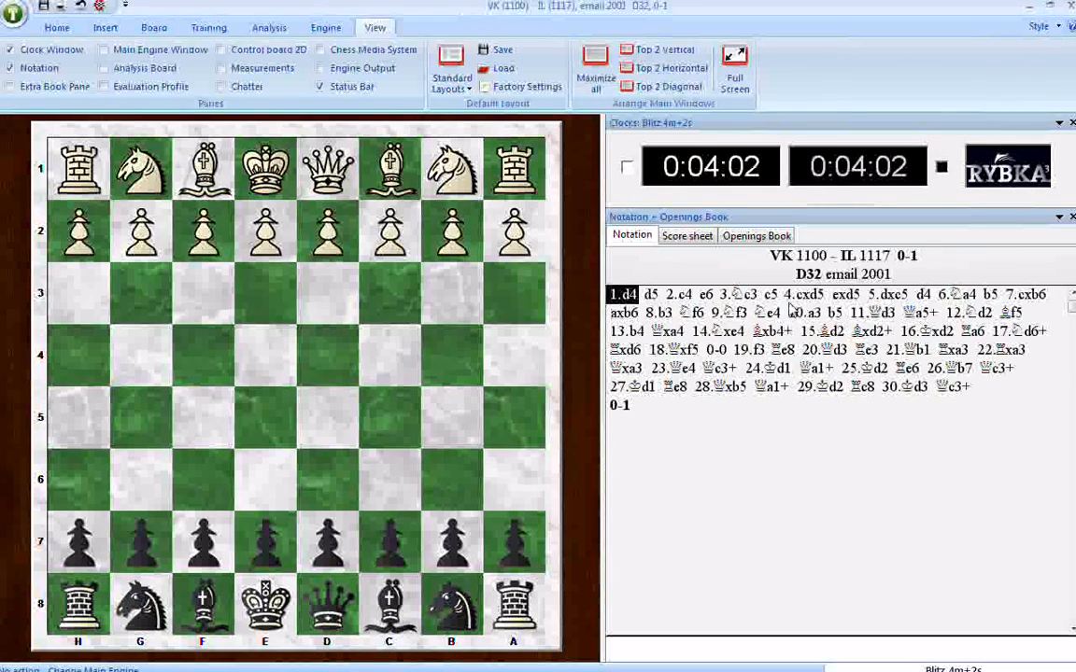
mouse_move(807, 423)
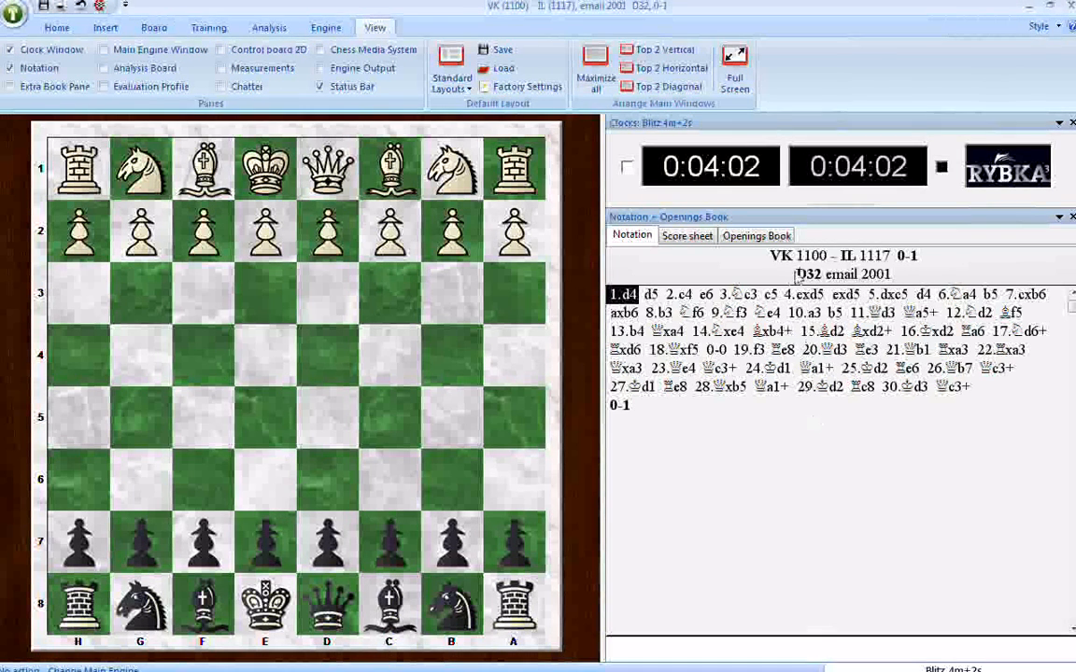
mouse_move(784, 390)
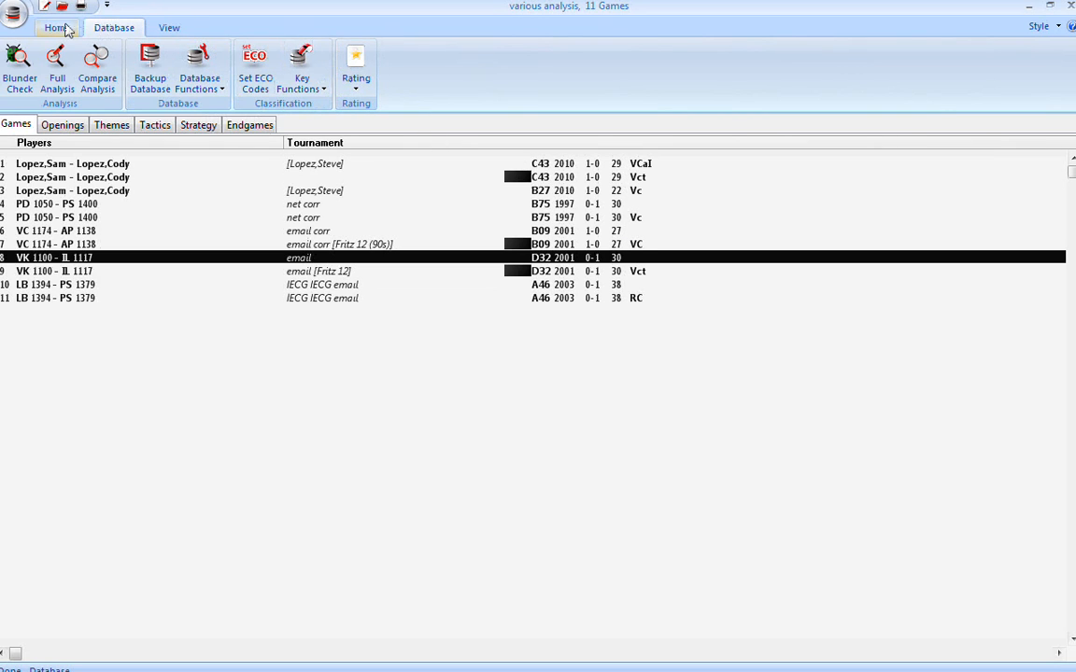
click(56, 27)
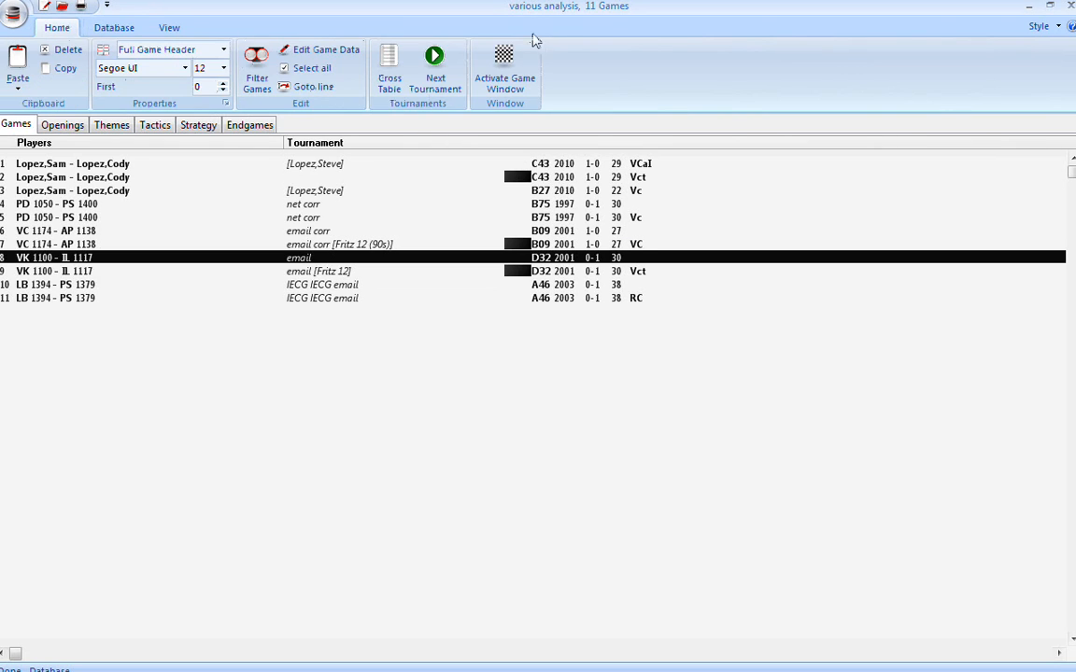
mouse_move(672, 61)
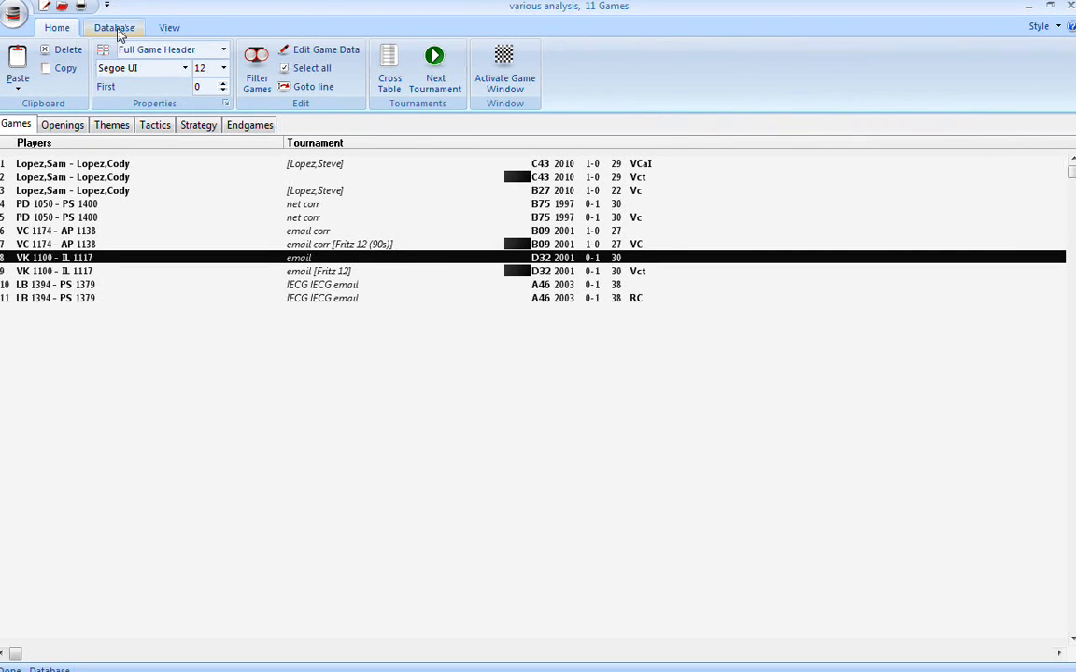
click(114, 28)
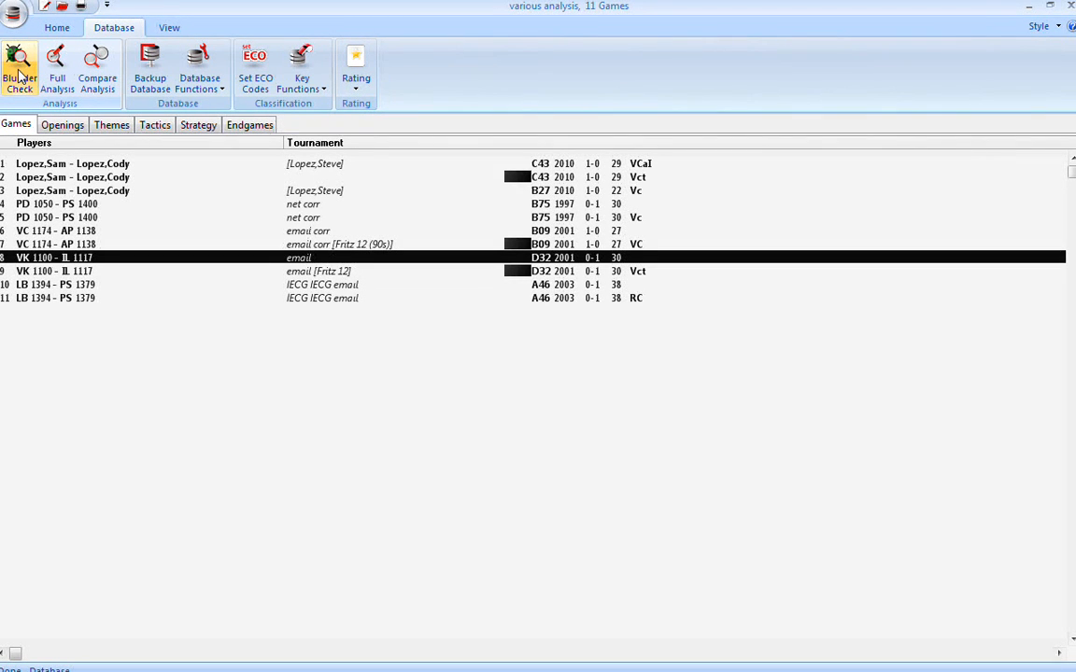
click(18, 70)
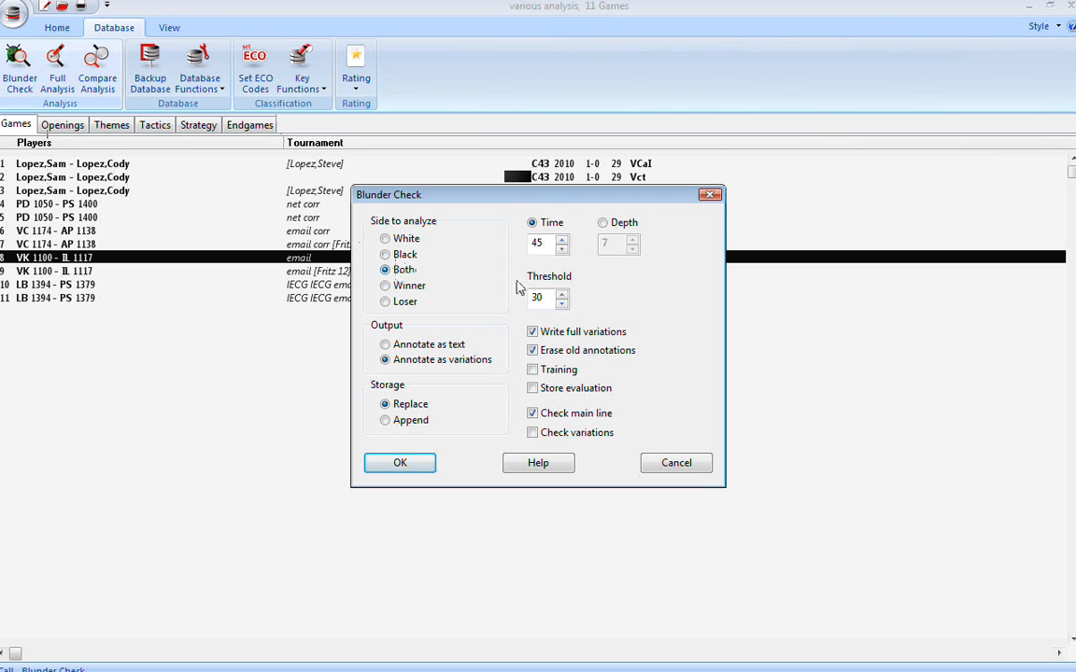
mouse_move(766, 304)
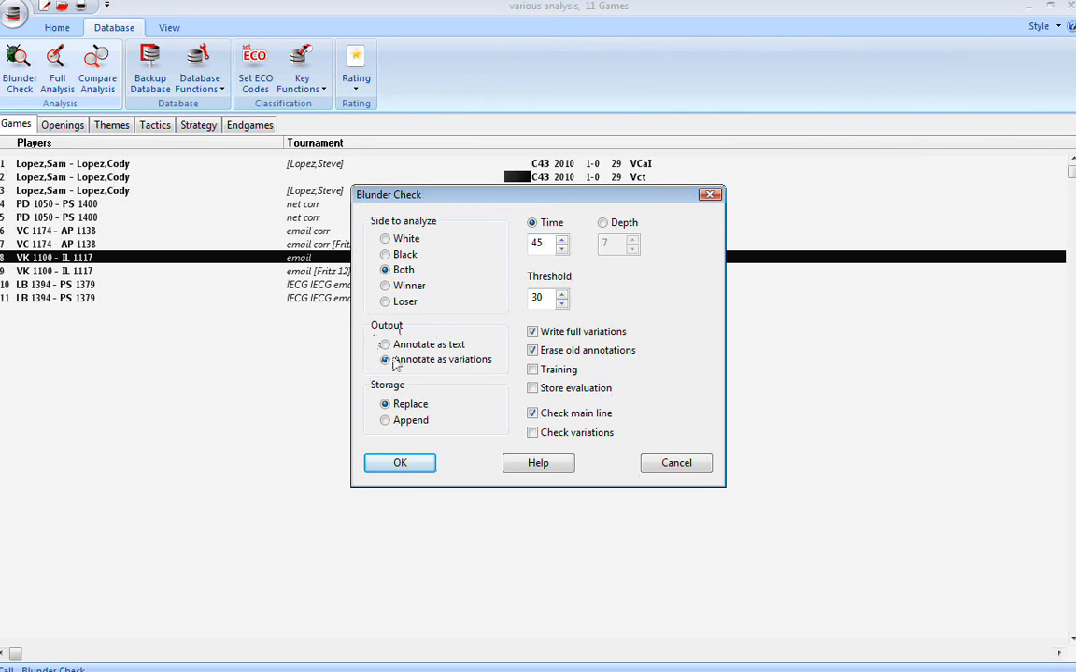
click(385, 343)
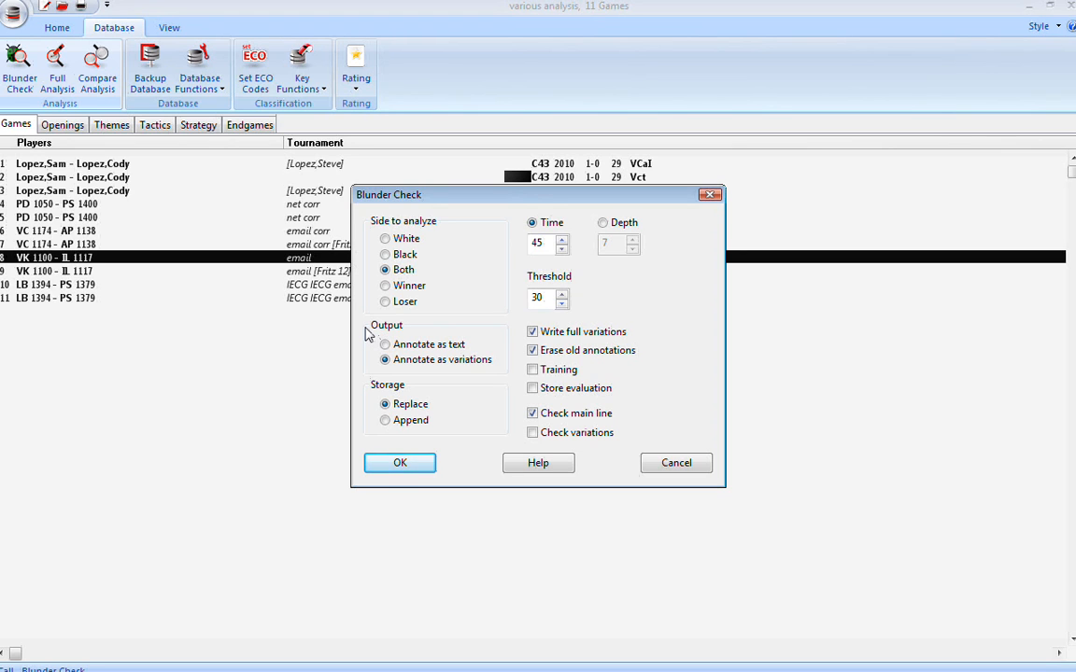
click(385, 344)
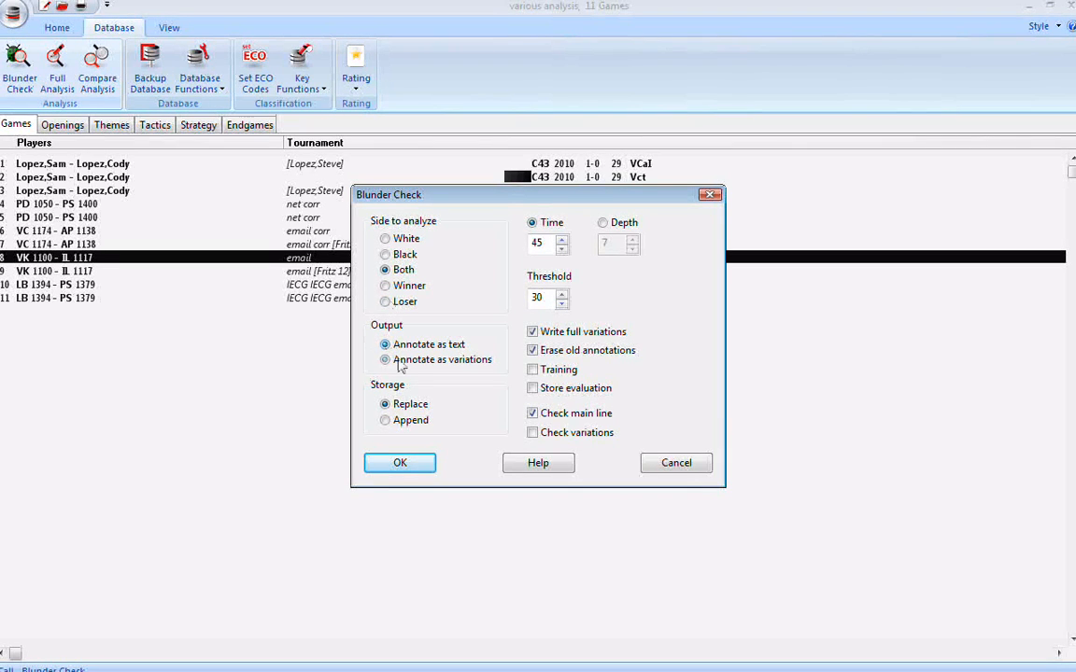
click(385, 344)
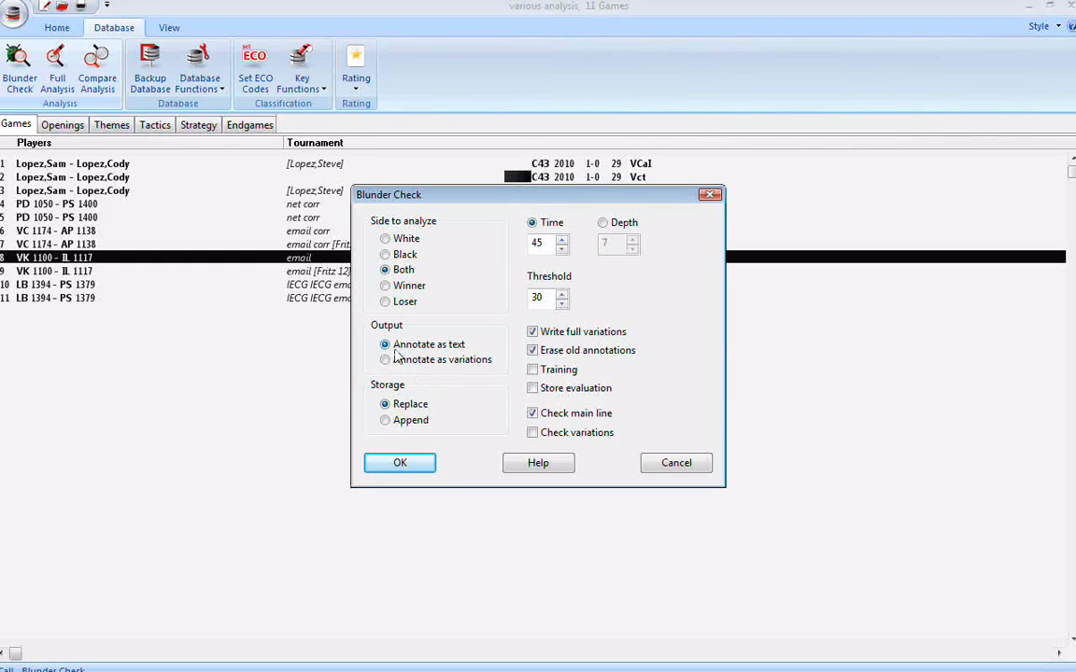
click(384, 359)
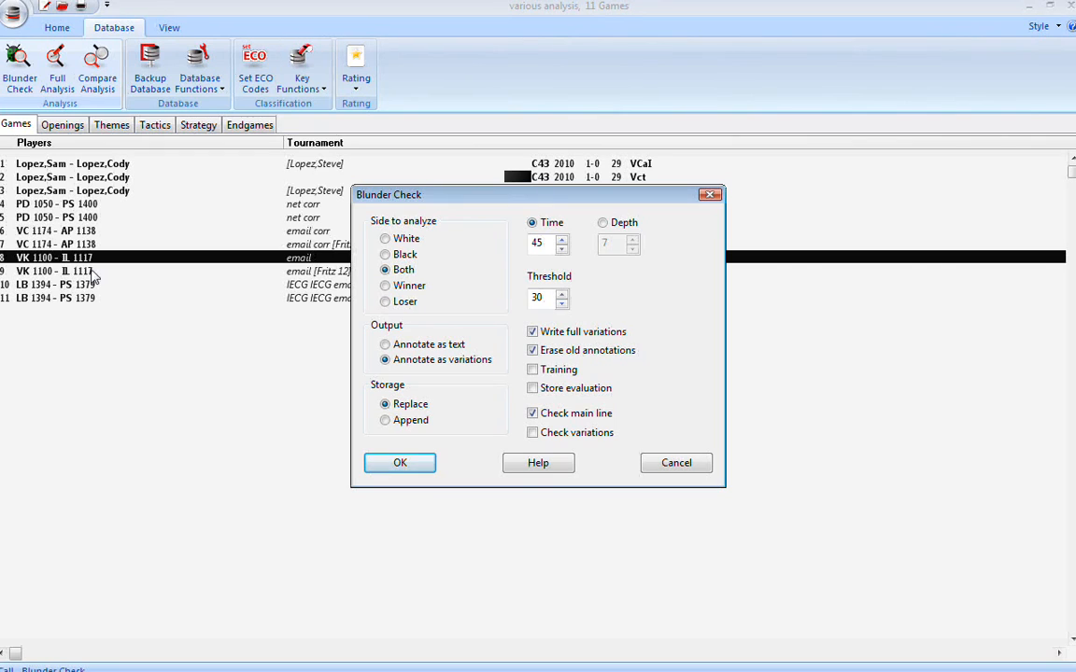
mouse_move(401, 389)
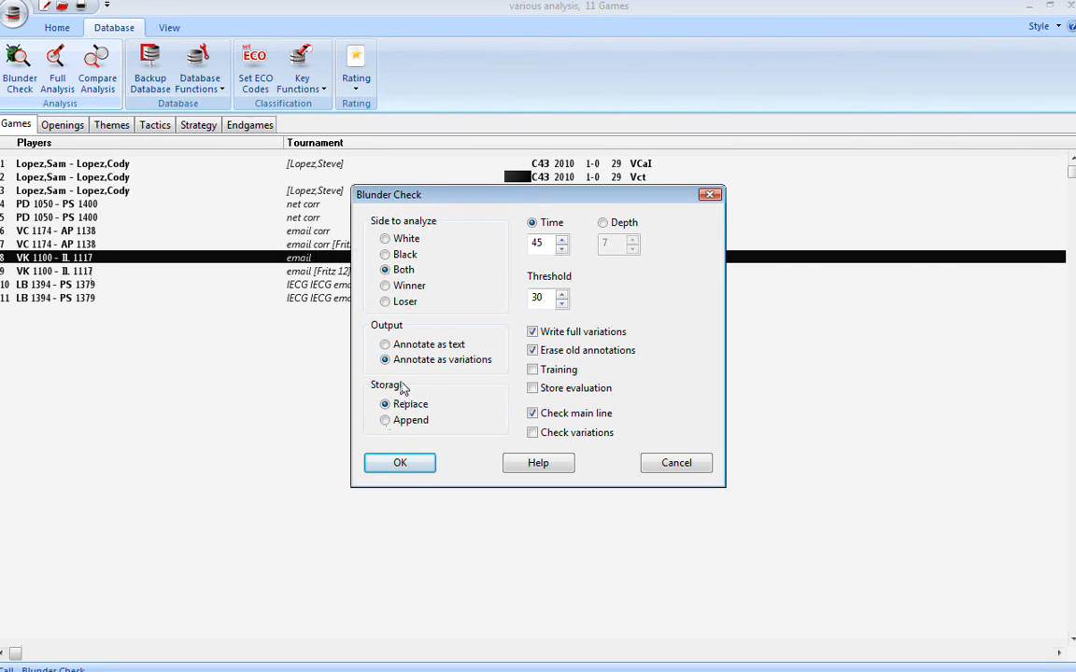
mouse_move(573, 282)
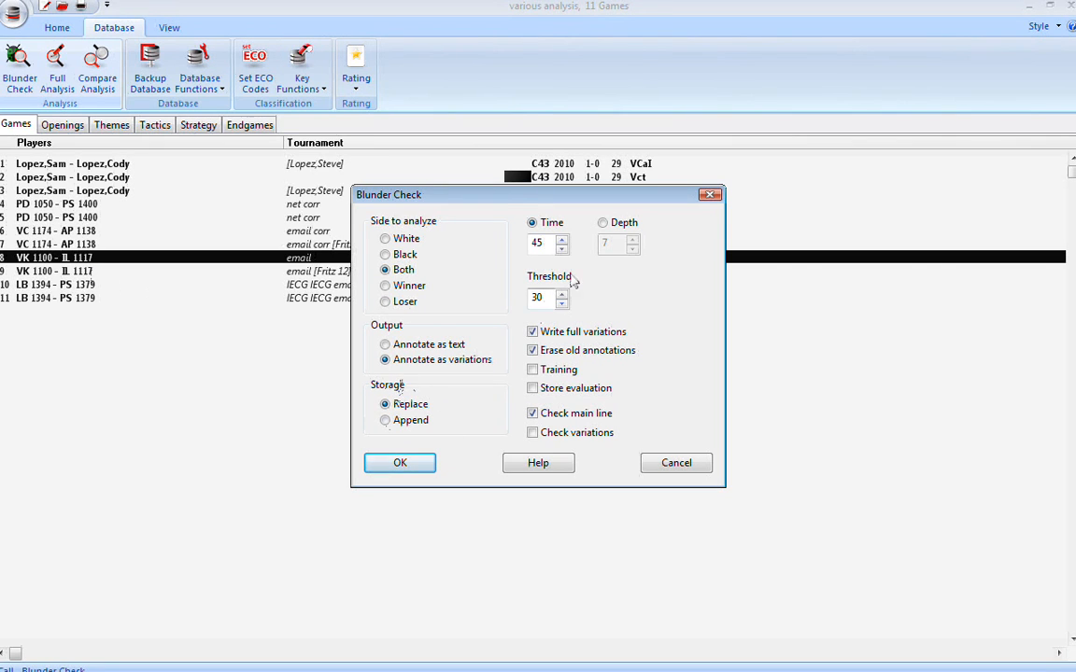
mouse_move(598, 291)
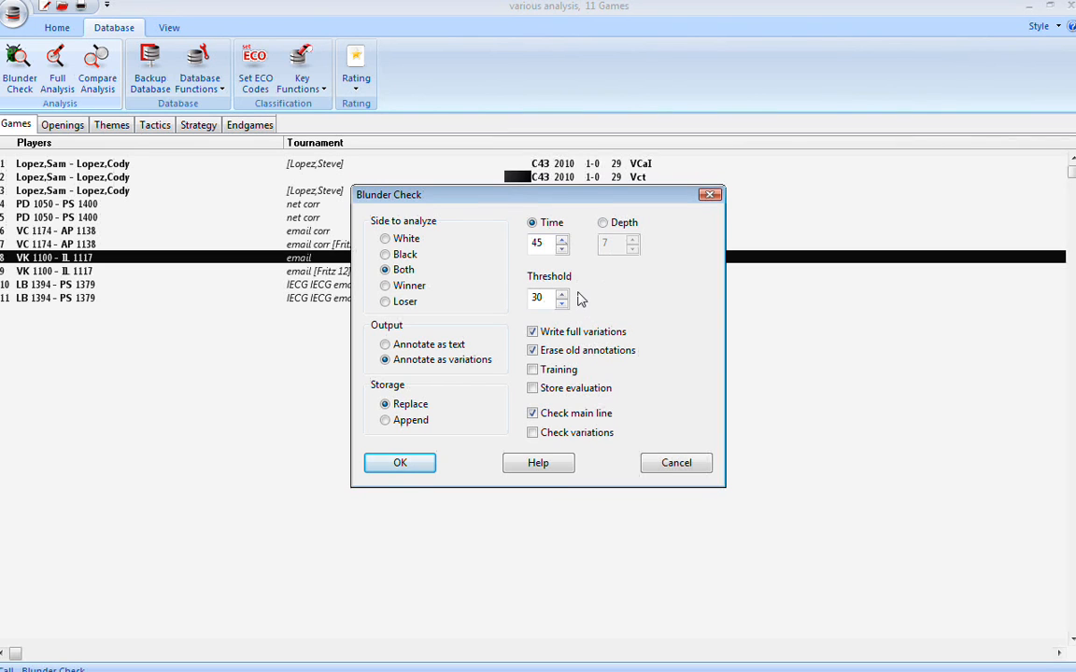
mouse_move(595, 298)
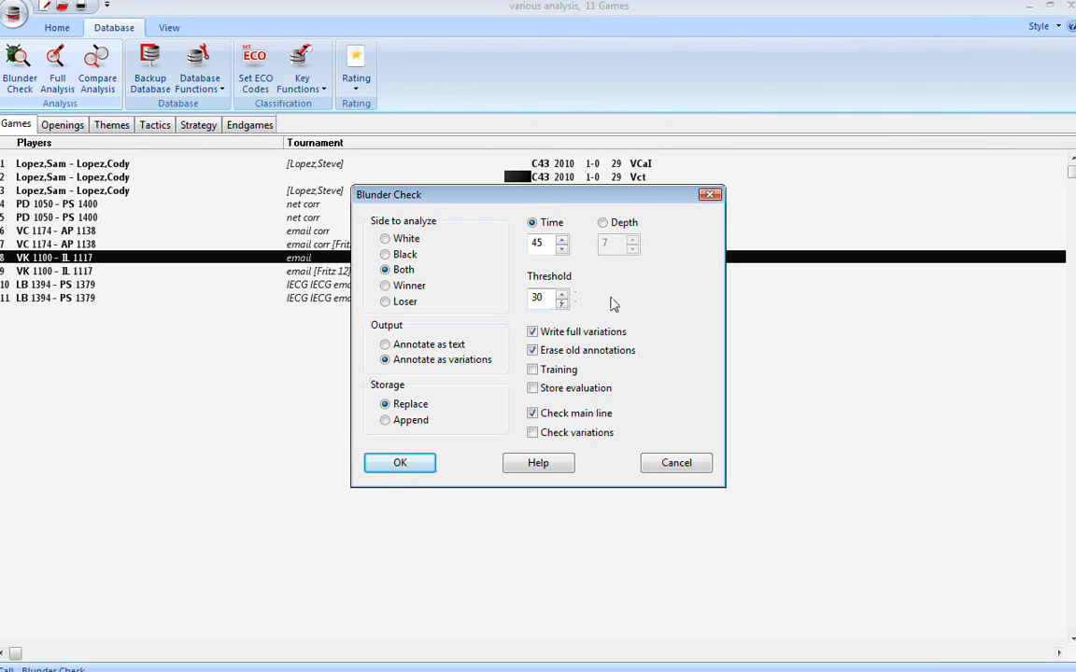
mouse_move(663, 301)
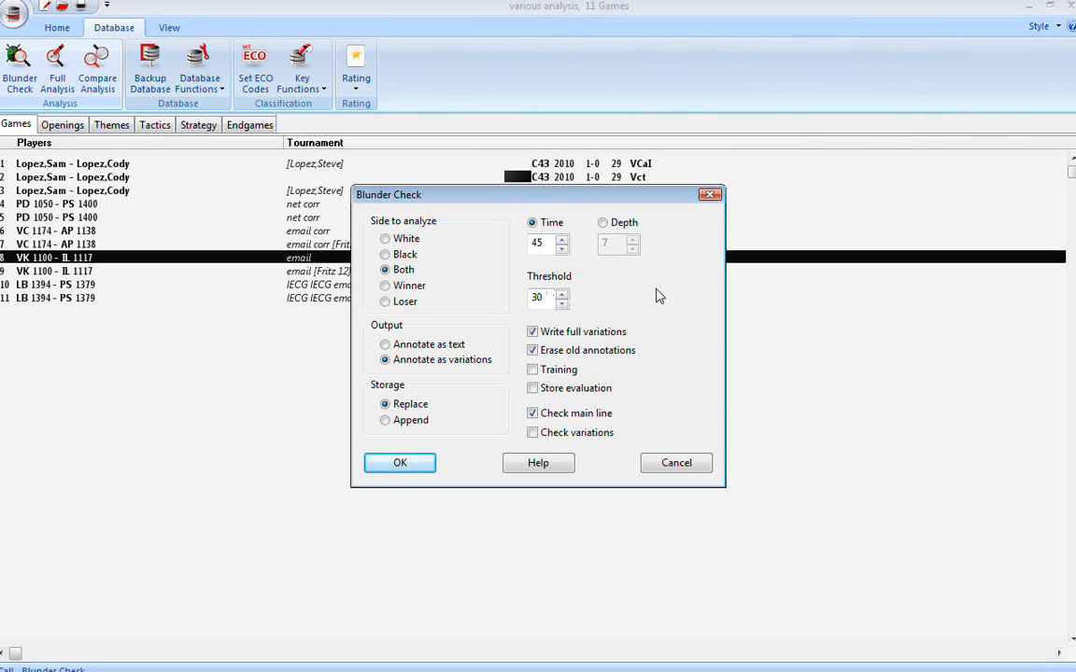
mouse_move(658, 288)
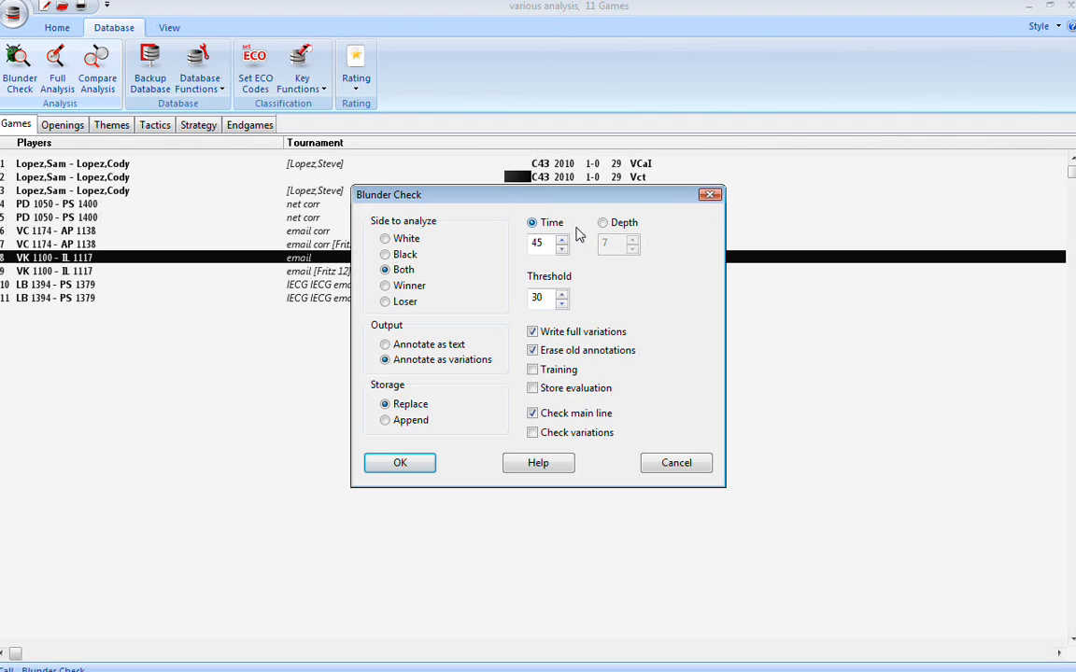
- Limit Blunder Check by search depth 7 instead of 45 seconds
click(603, 223)
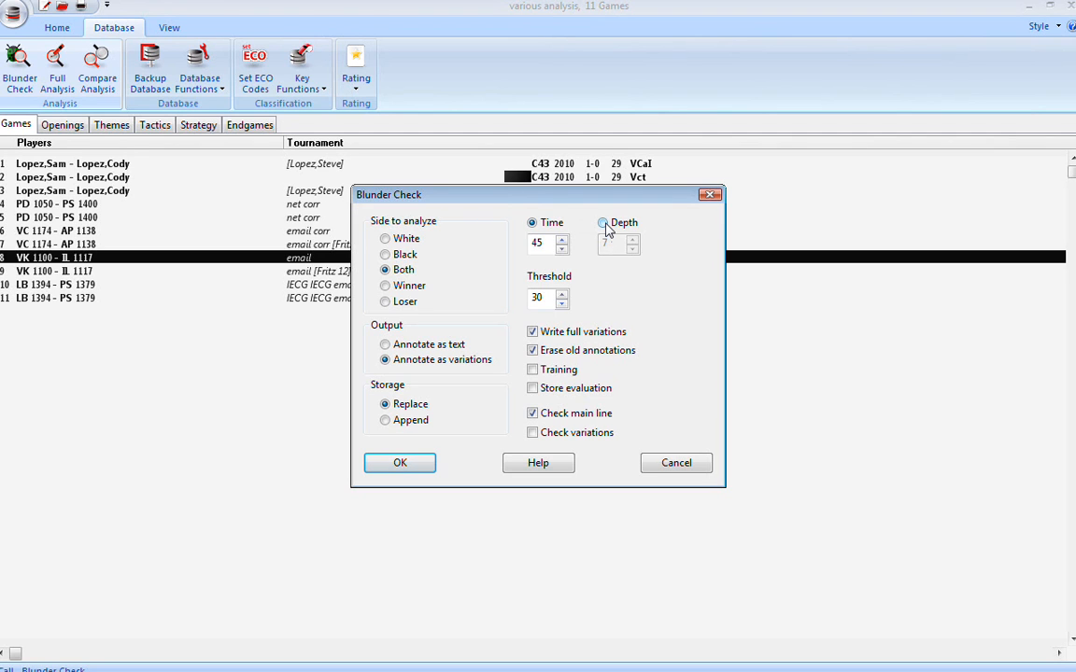
click(603, 222)
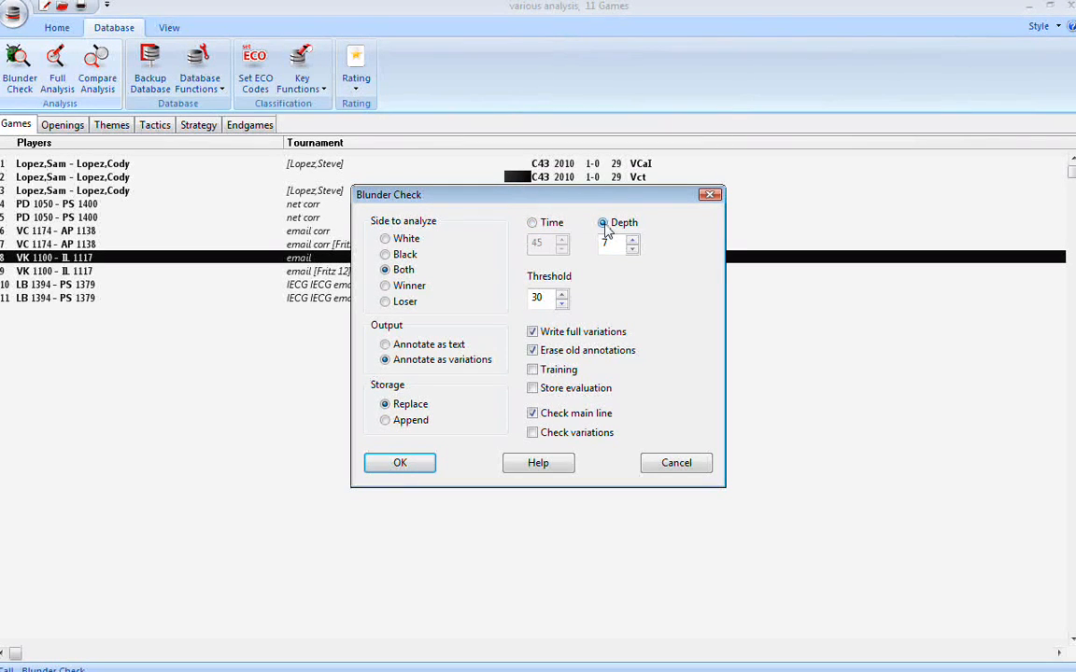
click(532, 223)
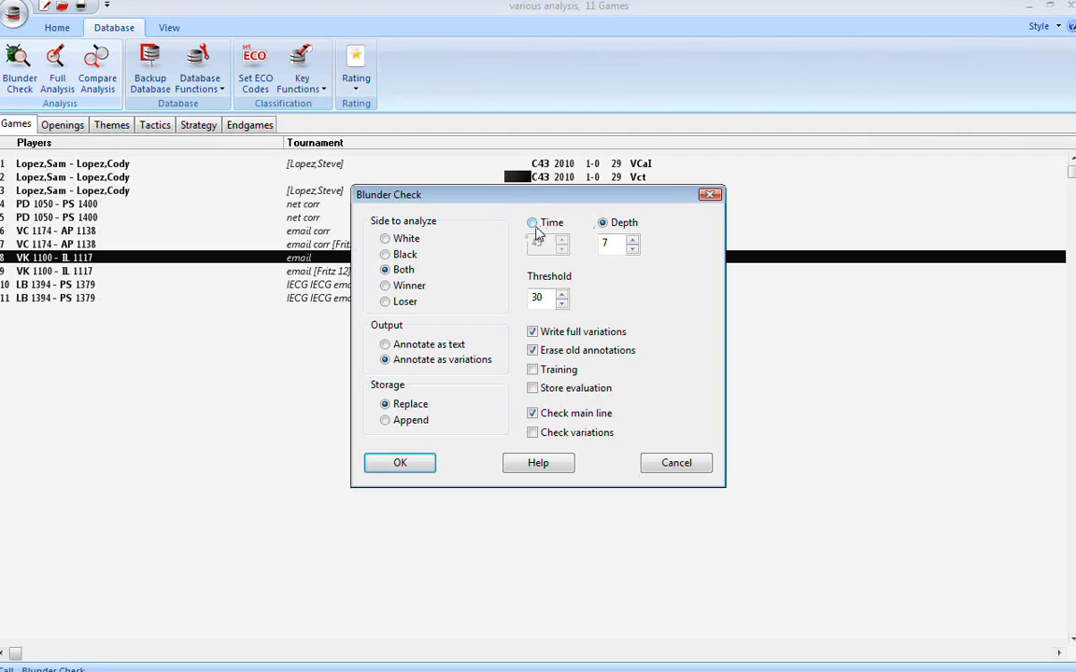
click(532, 223)
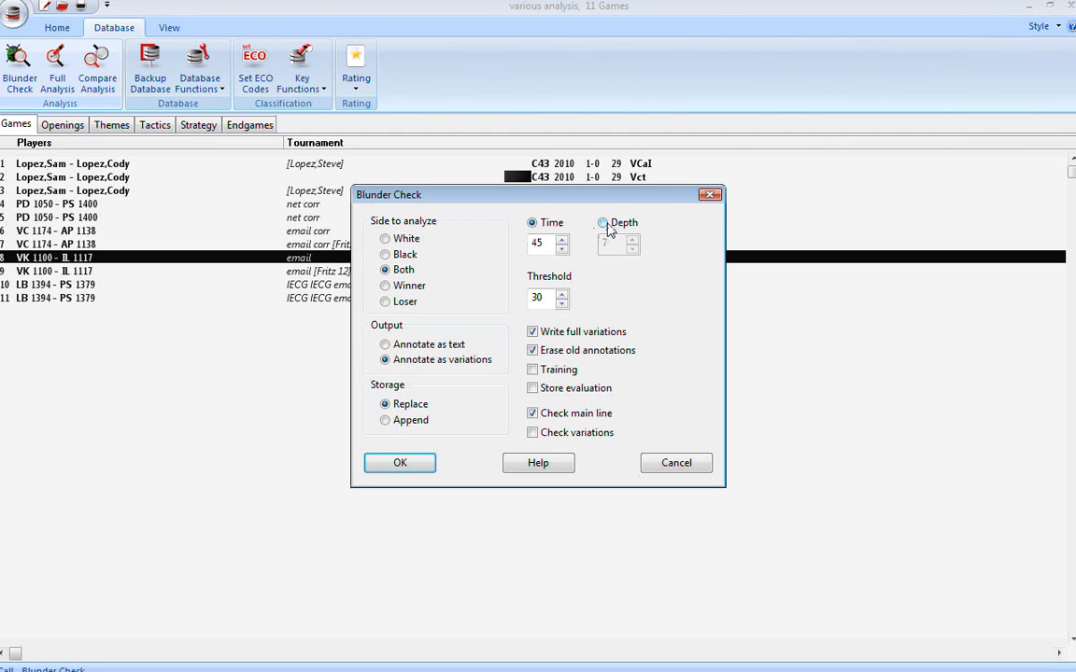
click(603, 222)
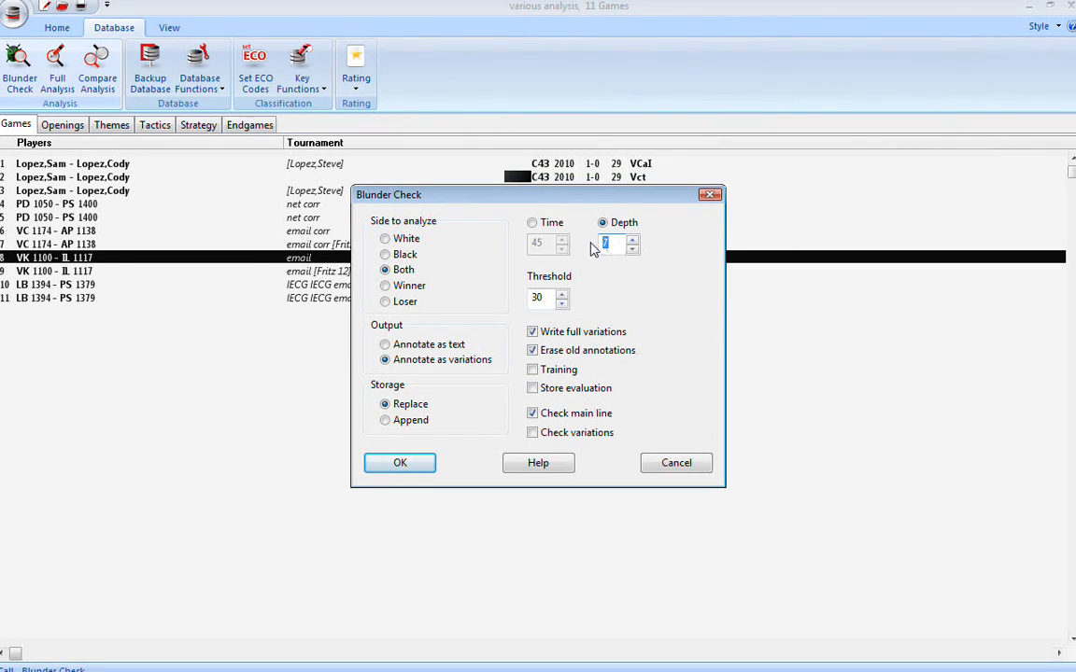
- Set the depth value to 20, then restore the 45-second time limit
text(20)
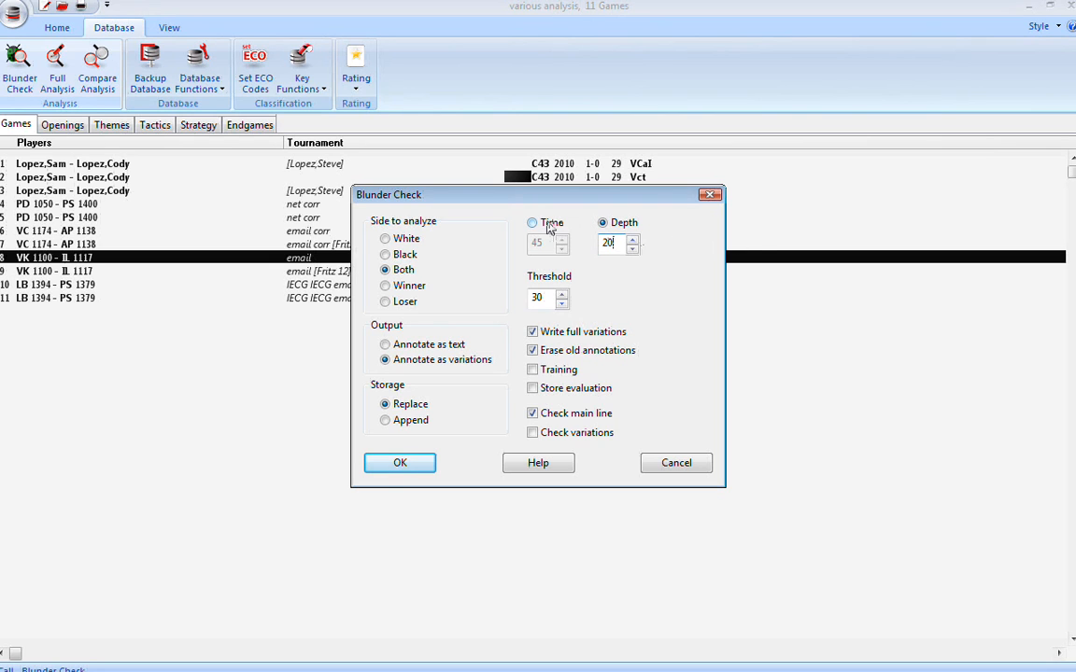
click(532, 222)
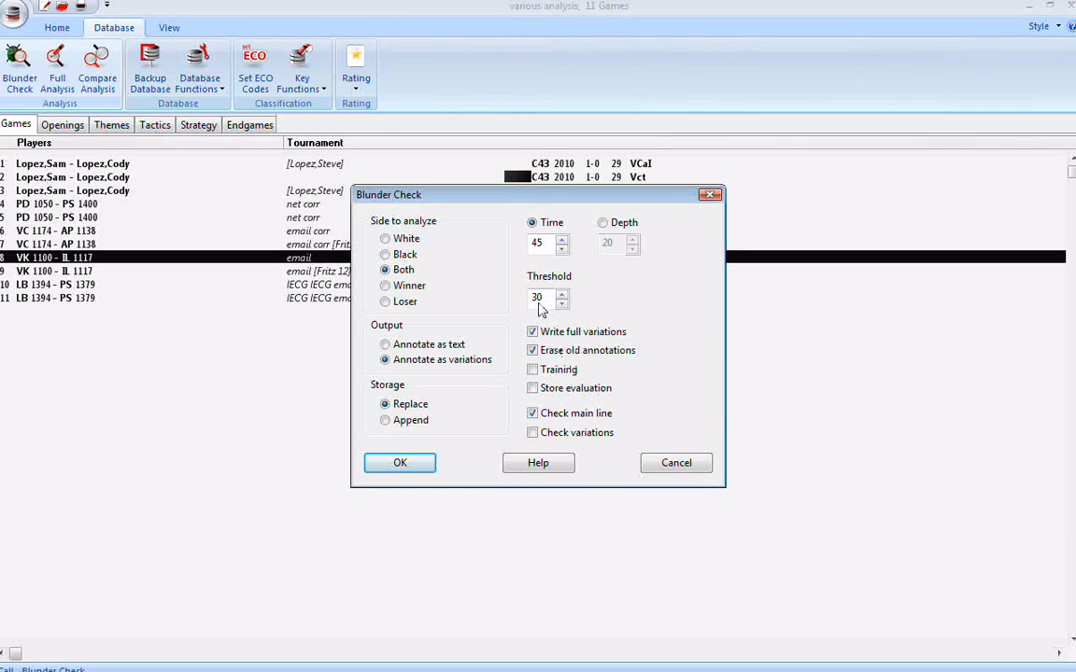
- Toggle 'Erase old annotations' off and back on, then enable Training mode
click(533, 350)
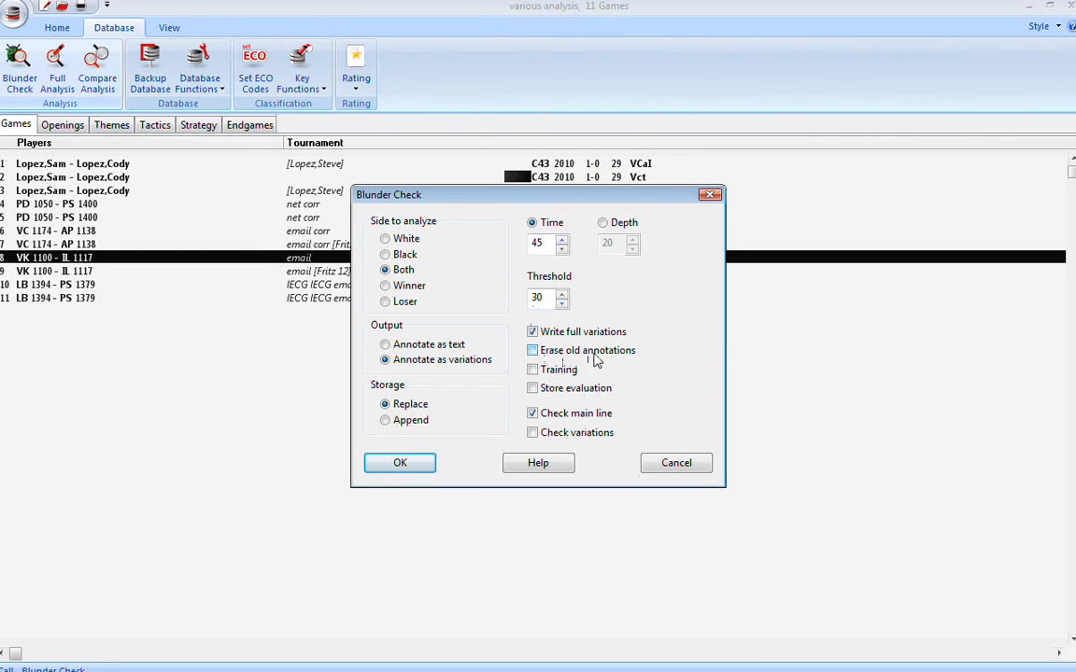
click(533, 350)
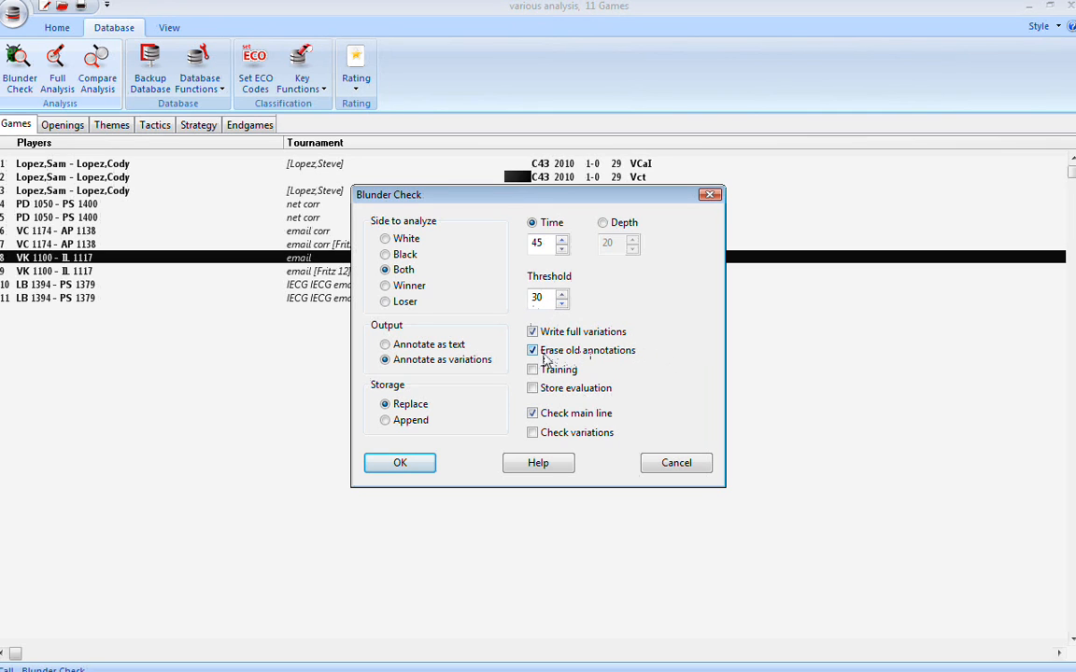
mouse_move(581, 358)
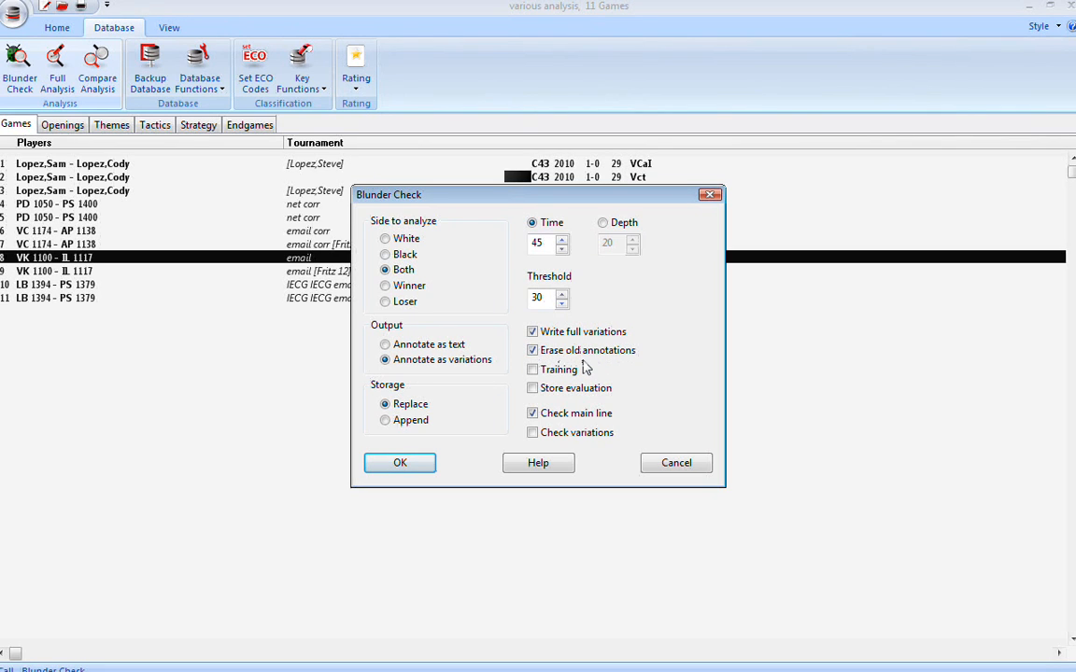
mouse_move(587, 357)
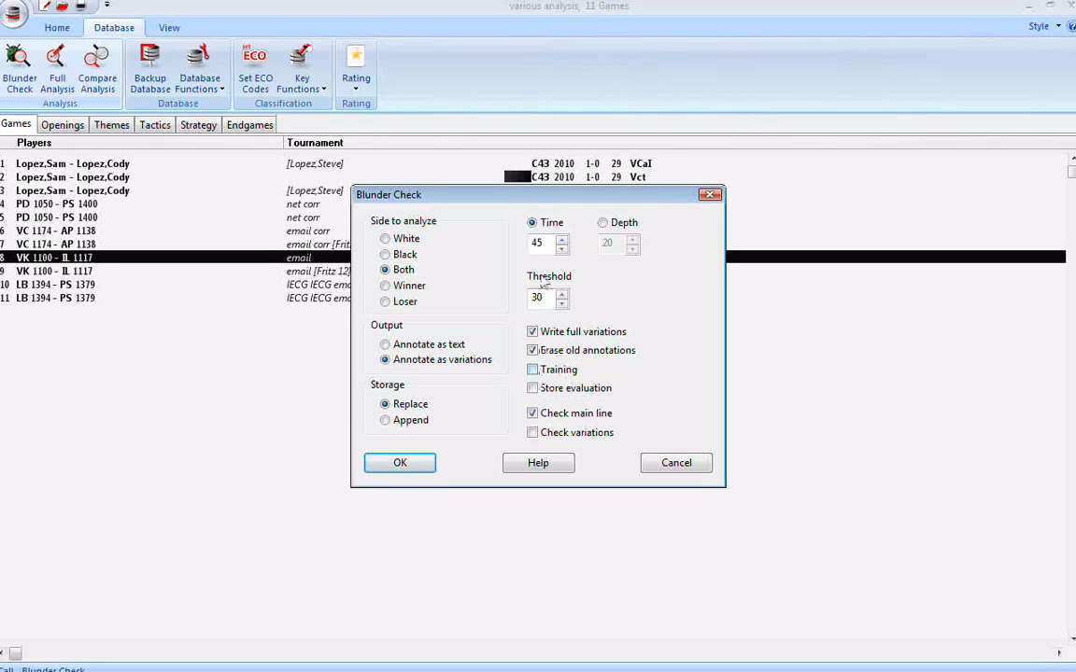
drag(537, 194, 509, 194)
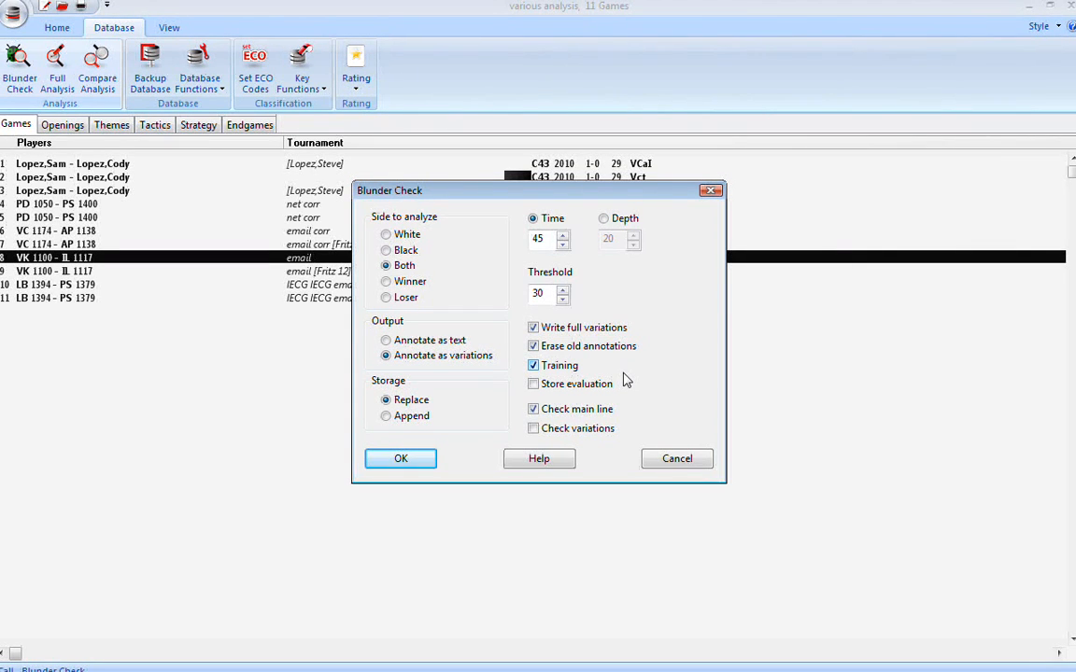
mouse_move(658, 367)
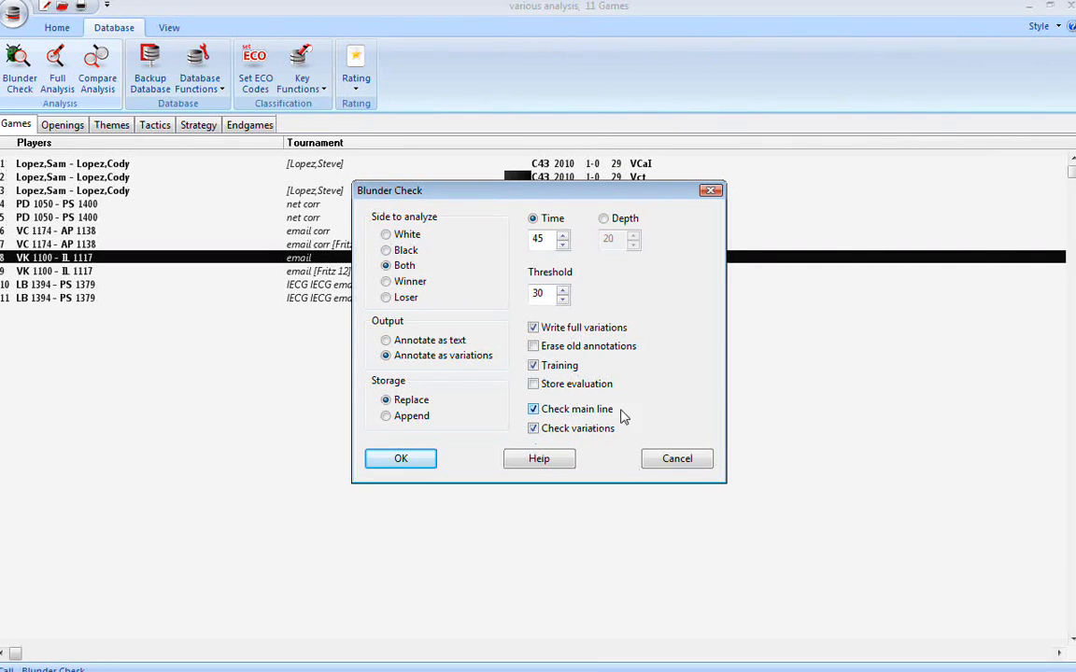
mouse_move(605, 417)
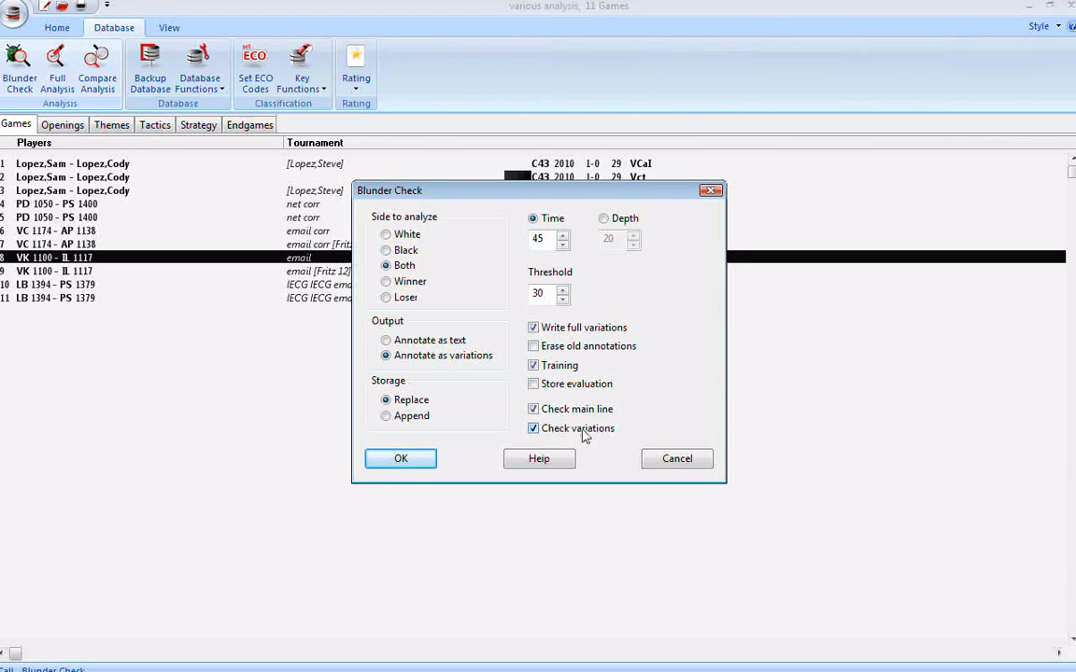
mouse_move(642, 421)
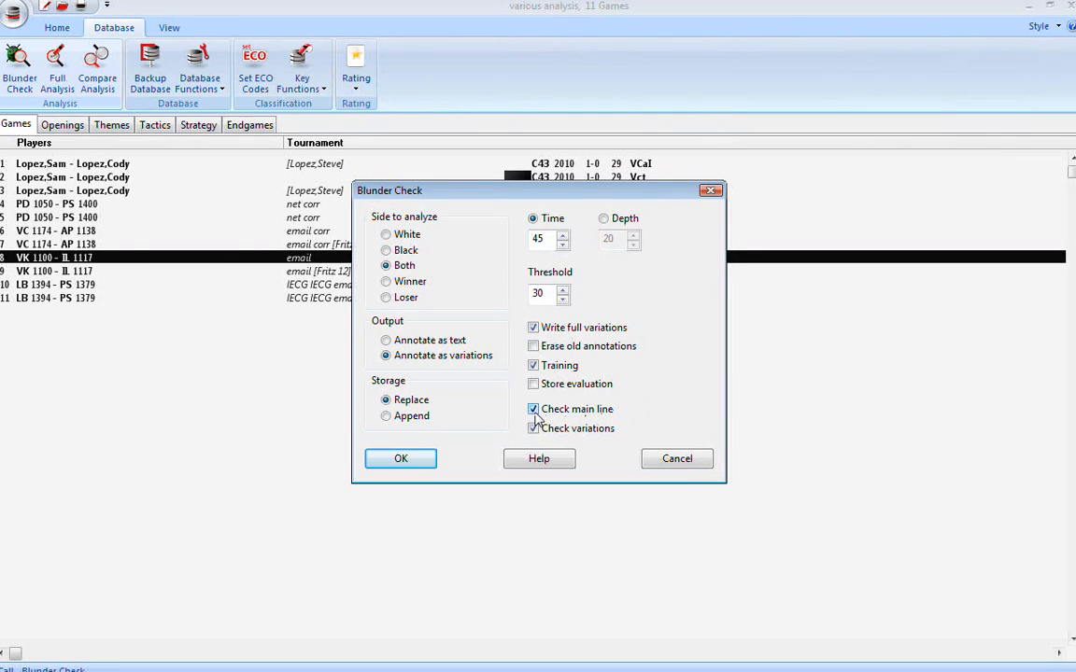
click(534, 409)
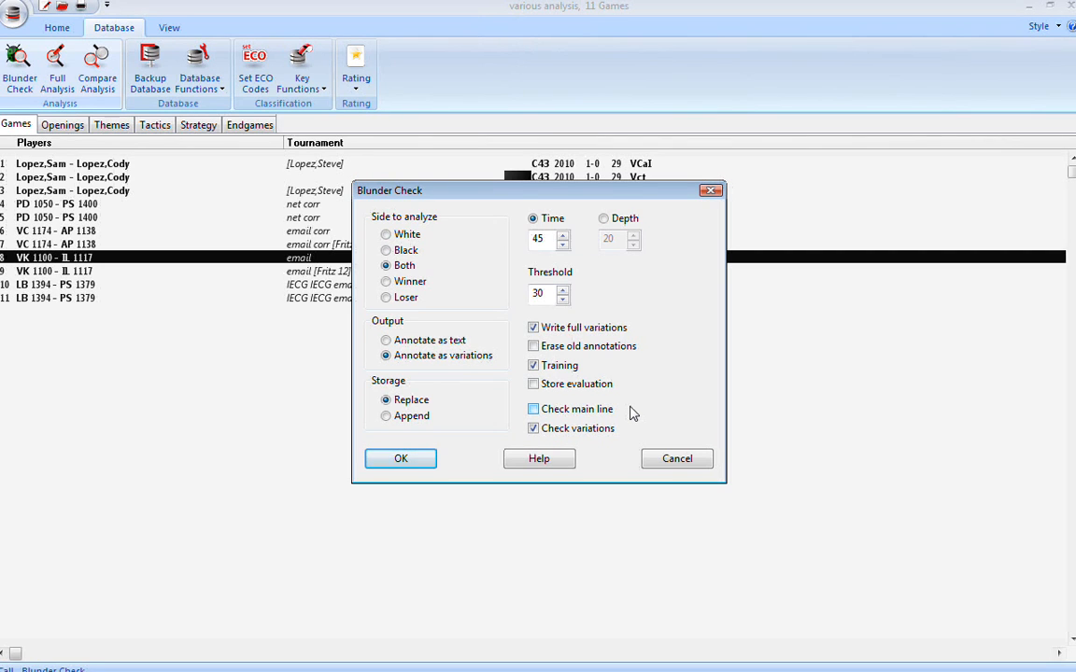
click(533, 428)
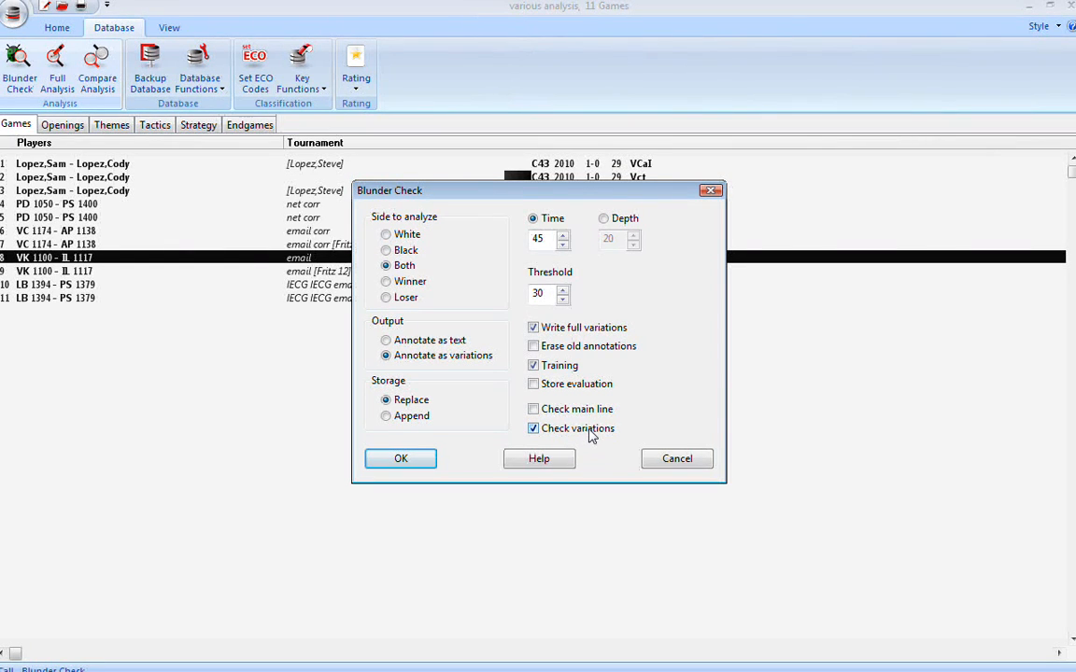
mouse_move(590, 431)
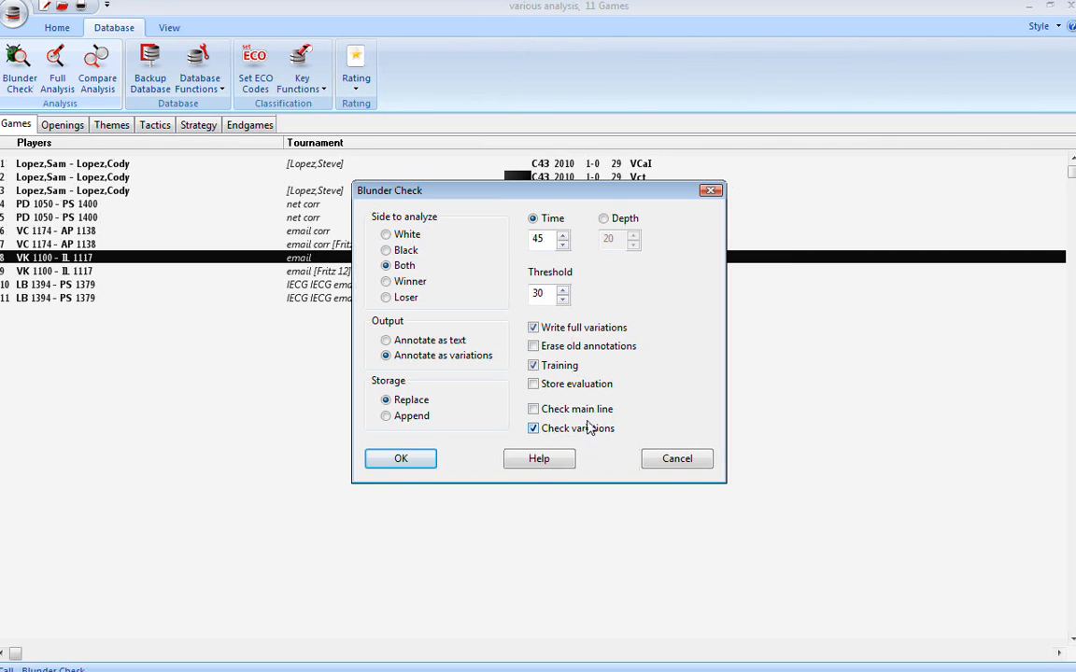
click(533, 428)
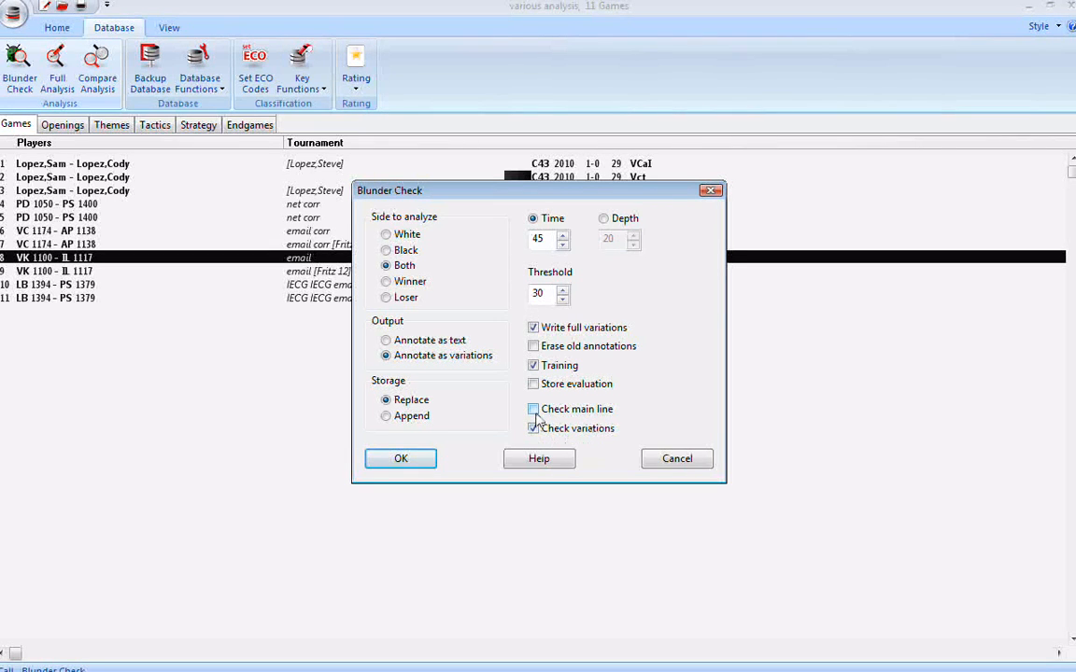
click(534, 409)
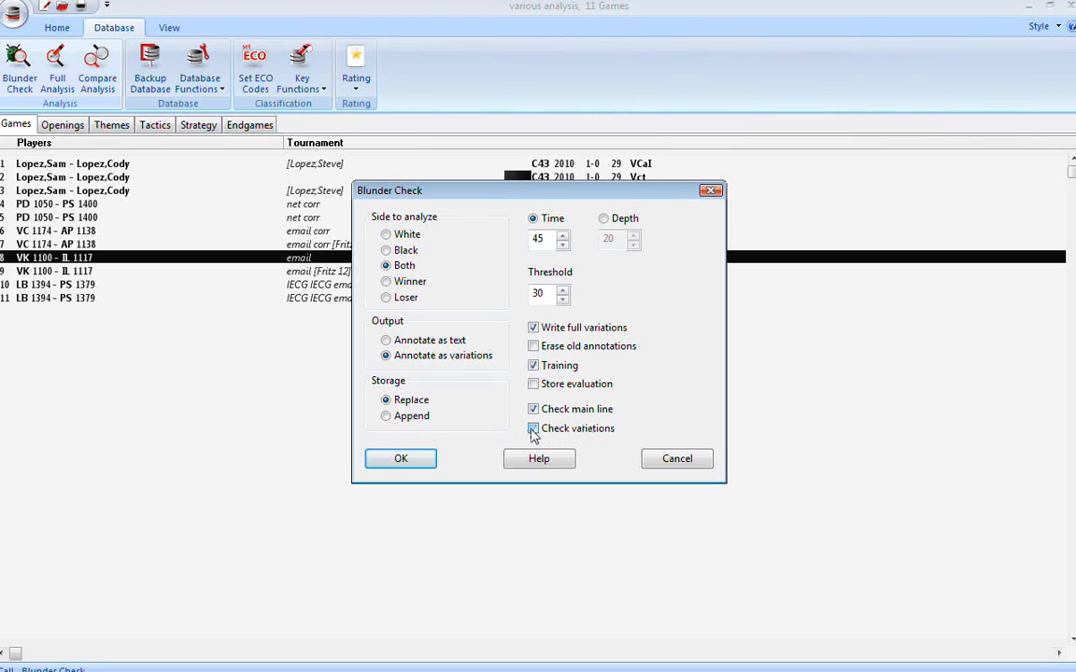
click(533, 428)
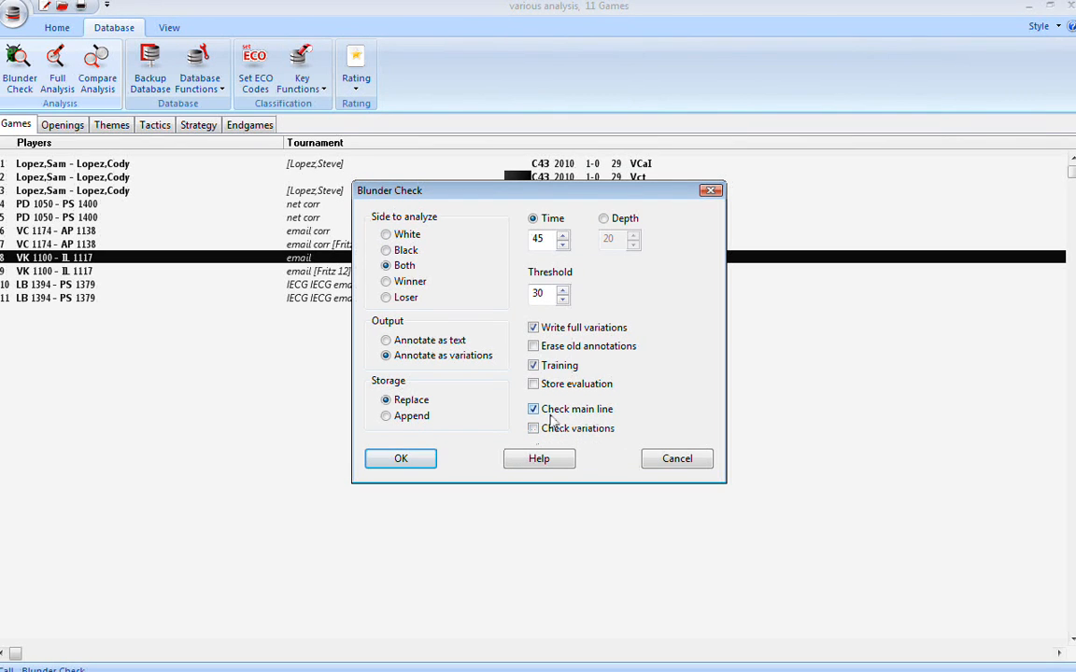
click(533, 427)
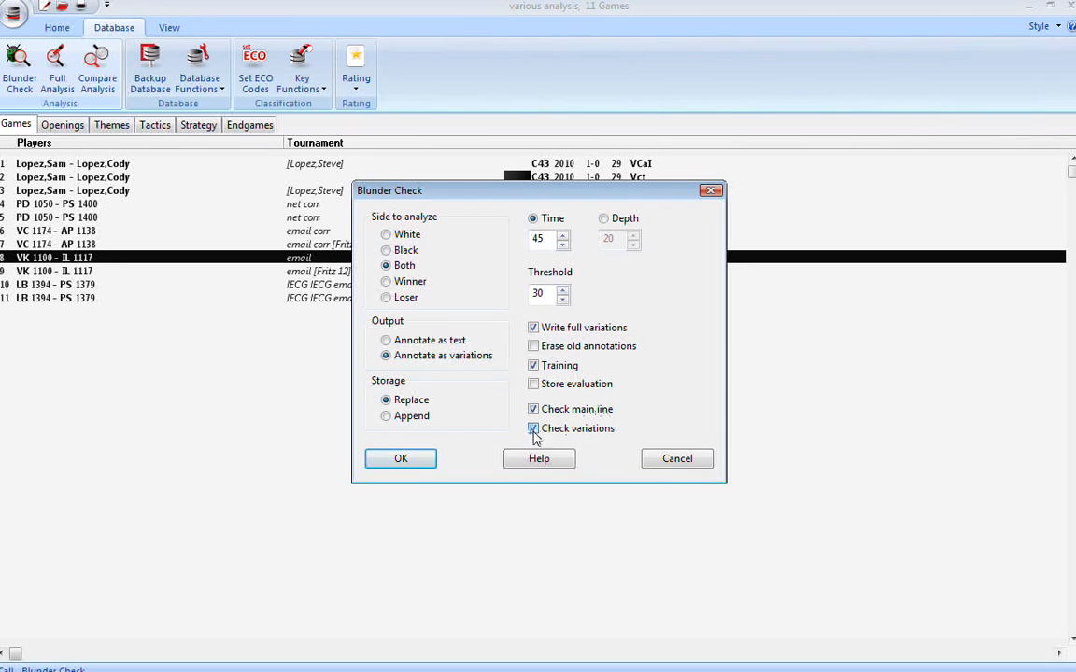
click(533, 428)
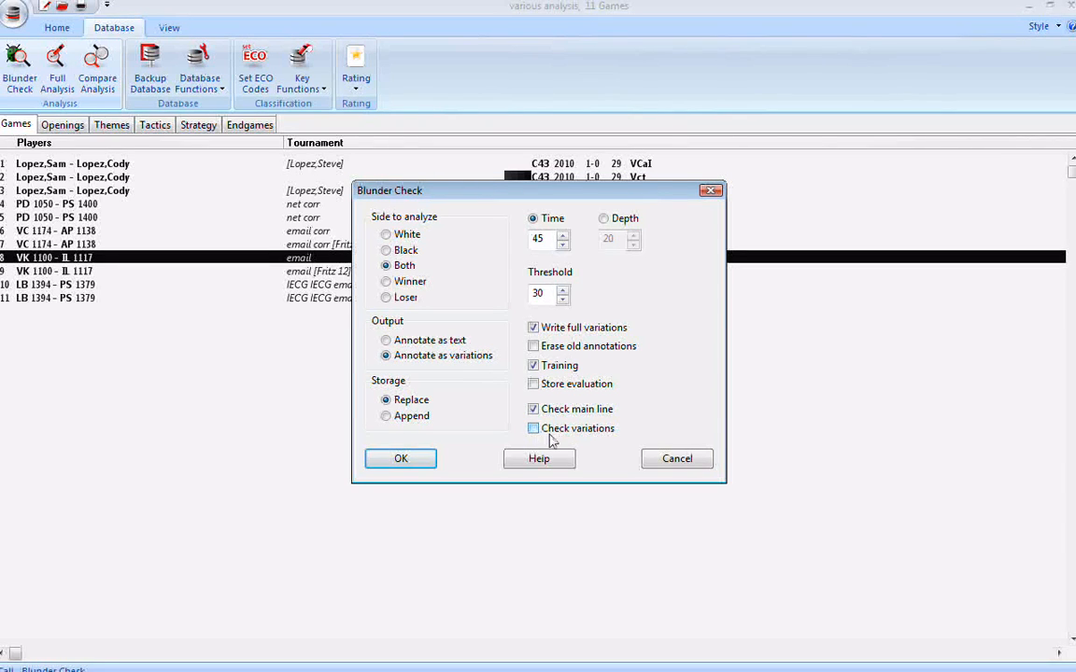
click(533, 409)
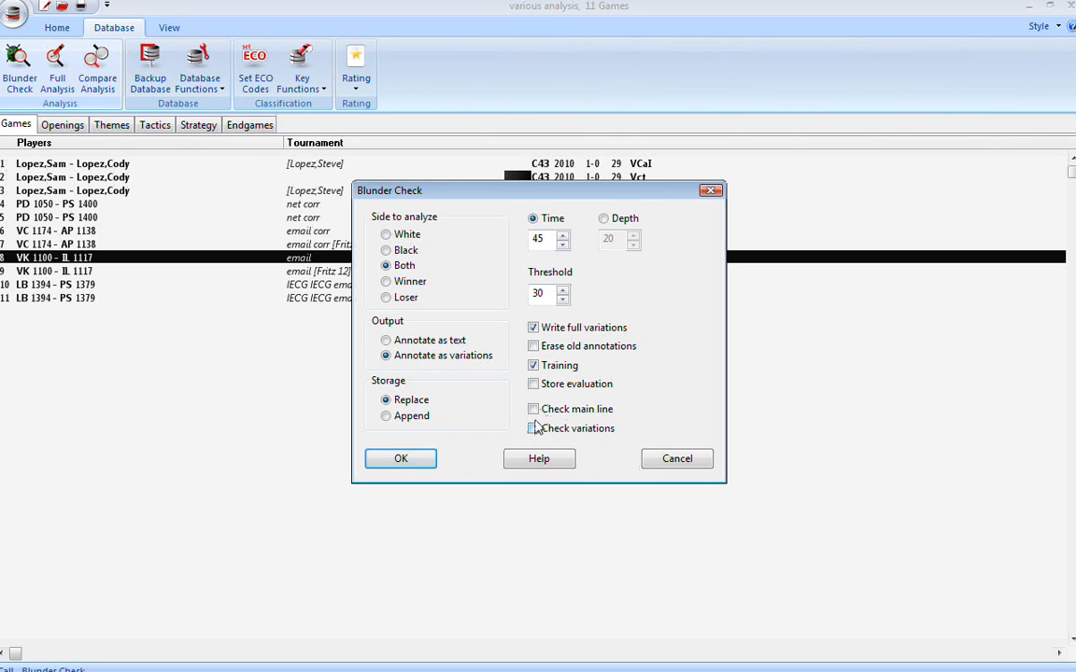
click(533, 409)
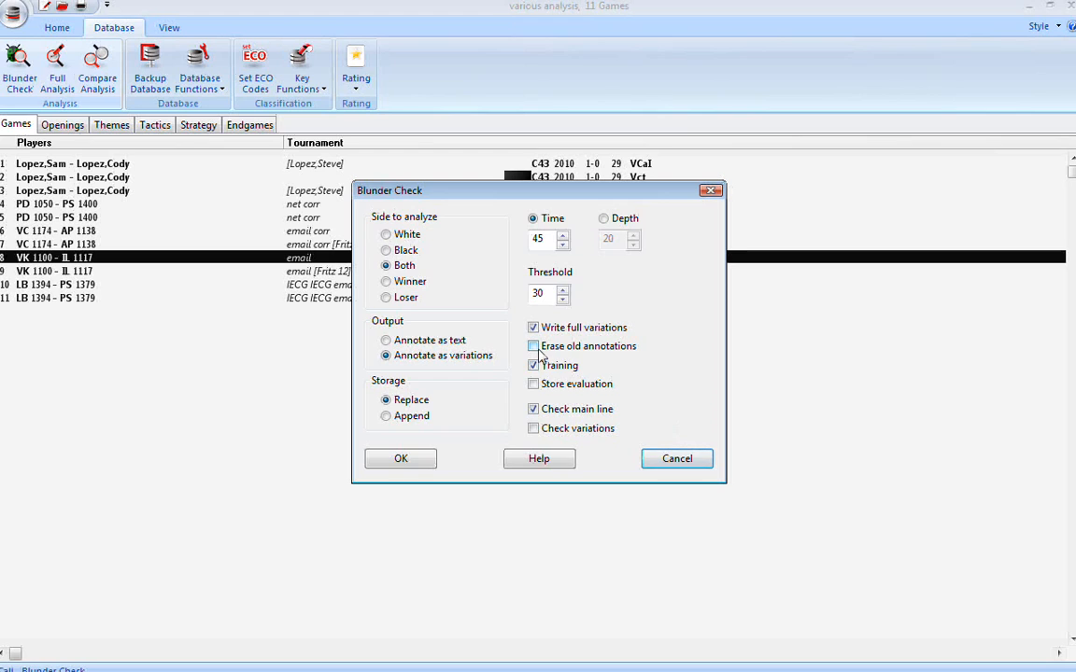
- Tick 'Erase old annotations' and cancel the Blunder Check dialog
click(533, 346)
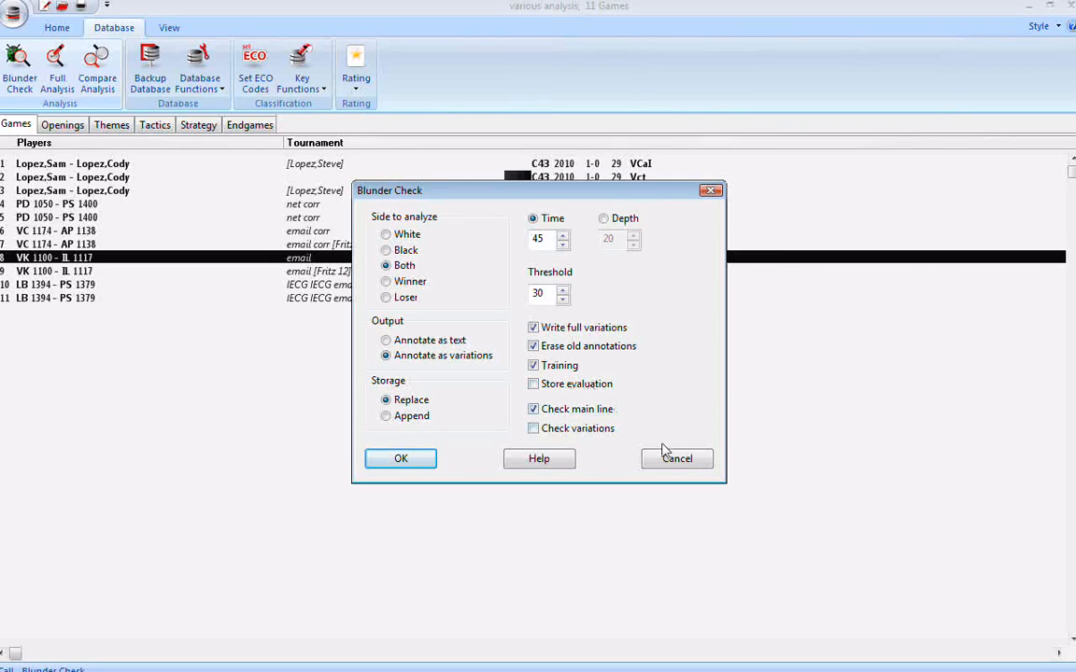
click(676, 458)
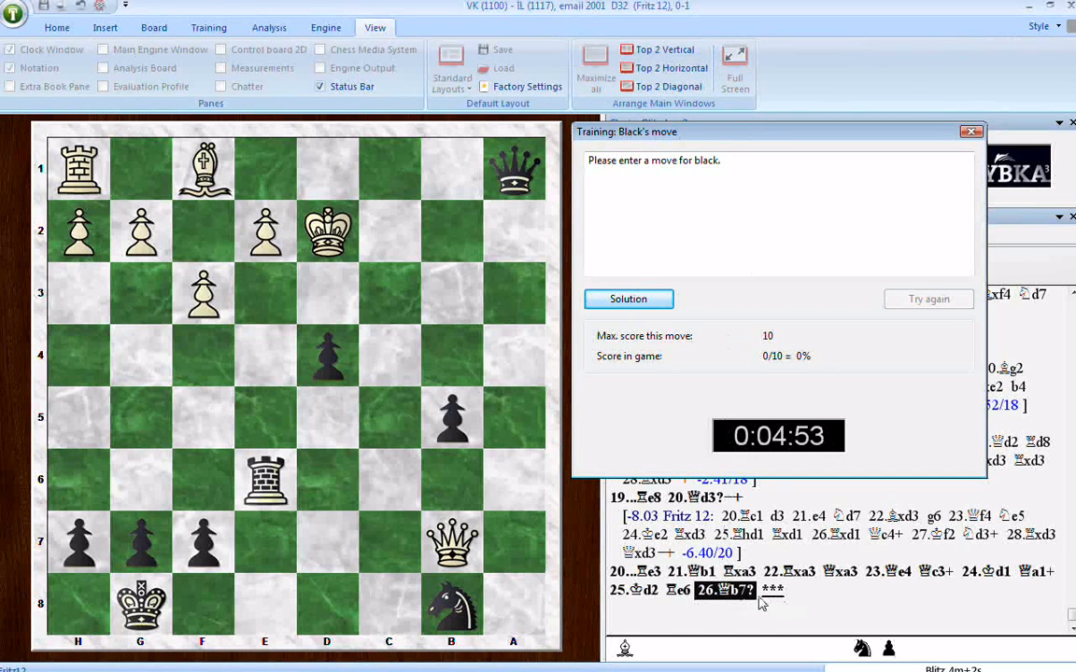
mouse_move(971, 132)
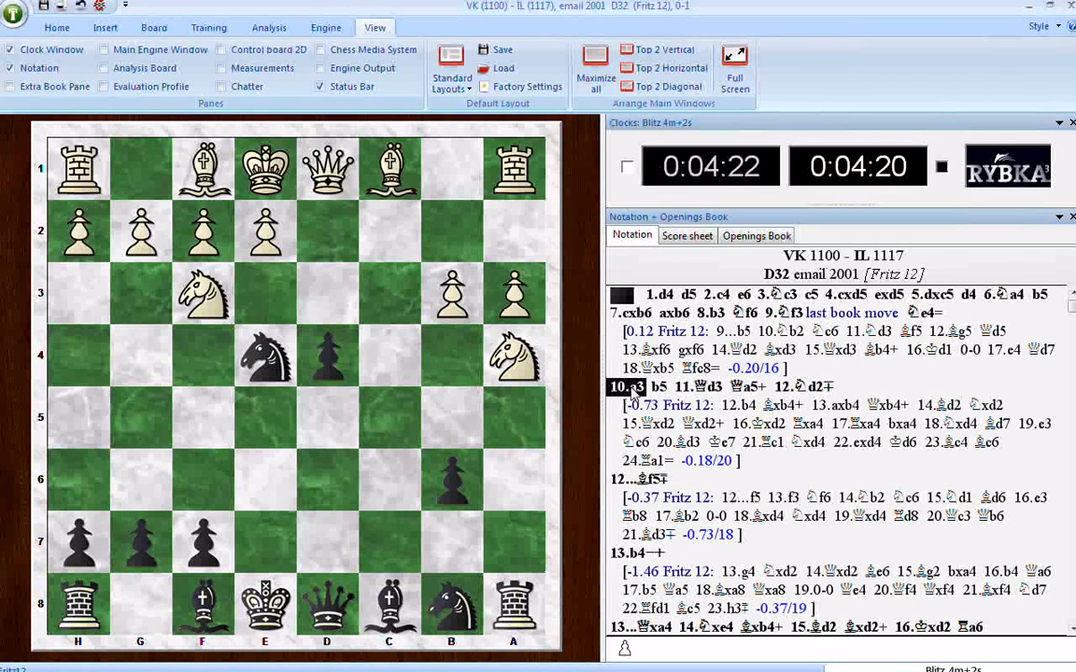
mouse_move(633, 396)
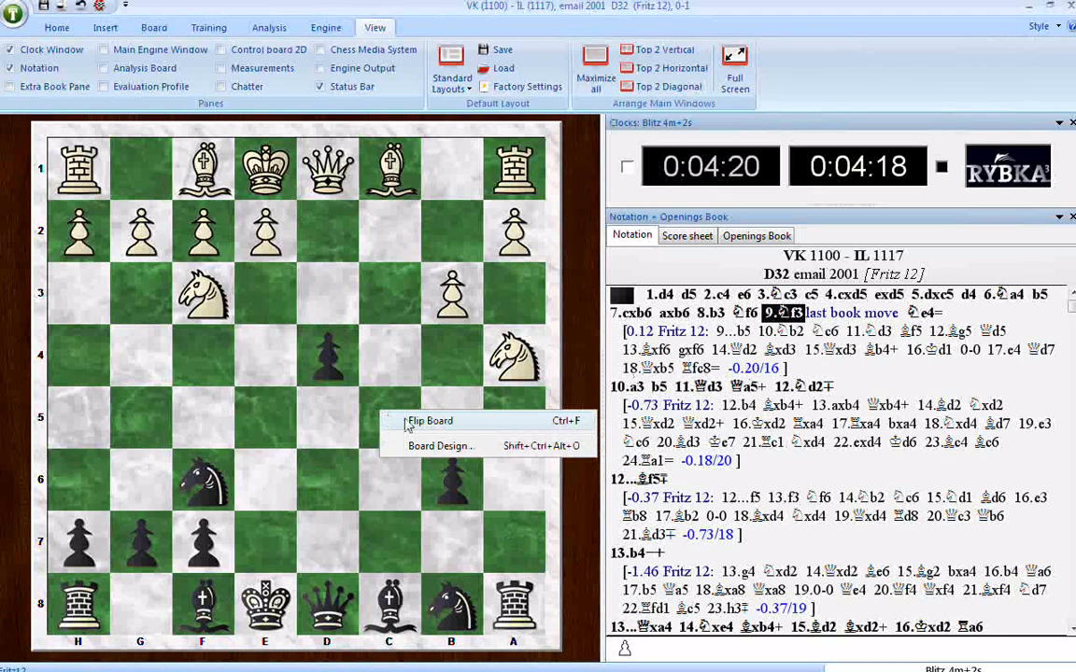
- Flip the board so White plays from the bottom
click(429, 420)
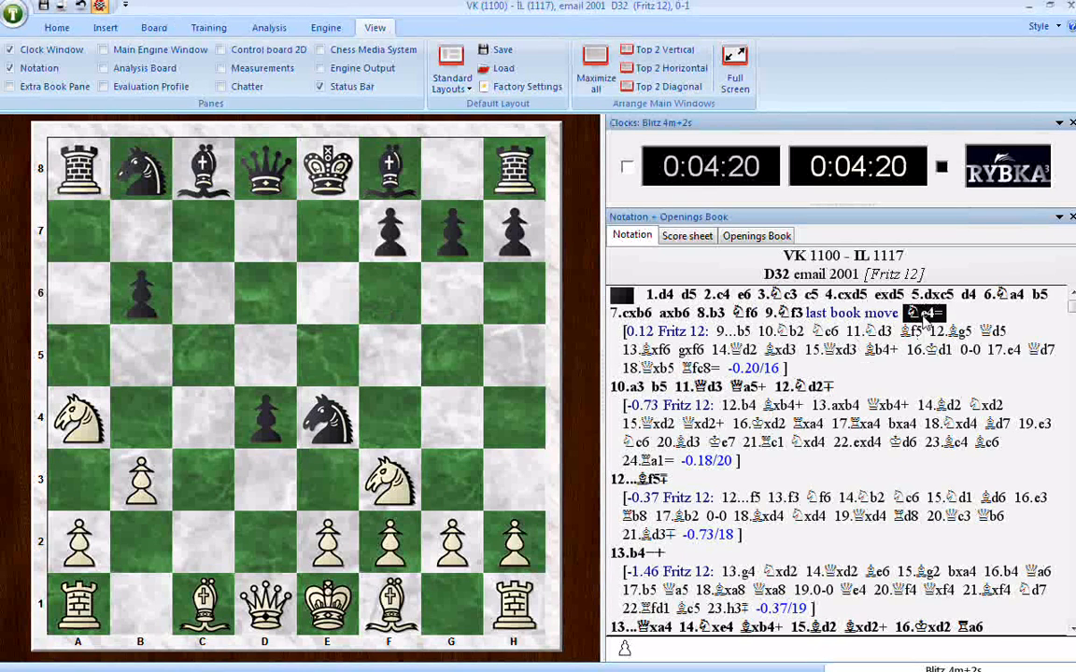
mouse_move(920, 399)
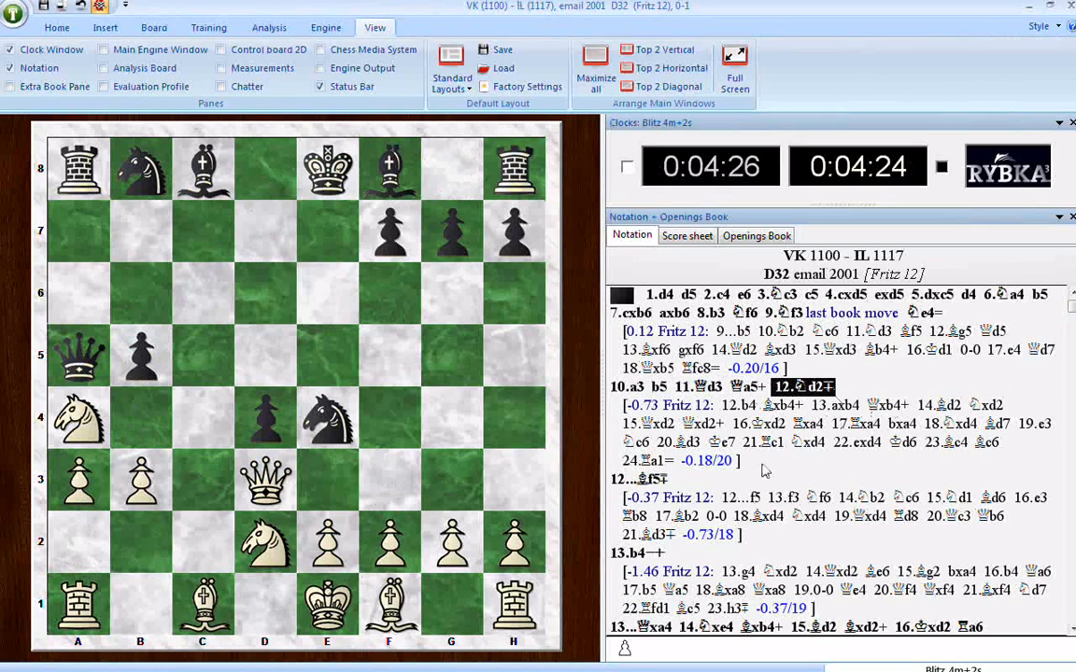
click(643, 460)
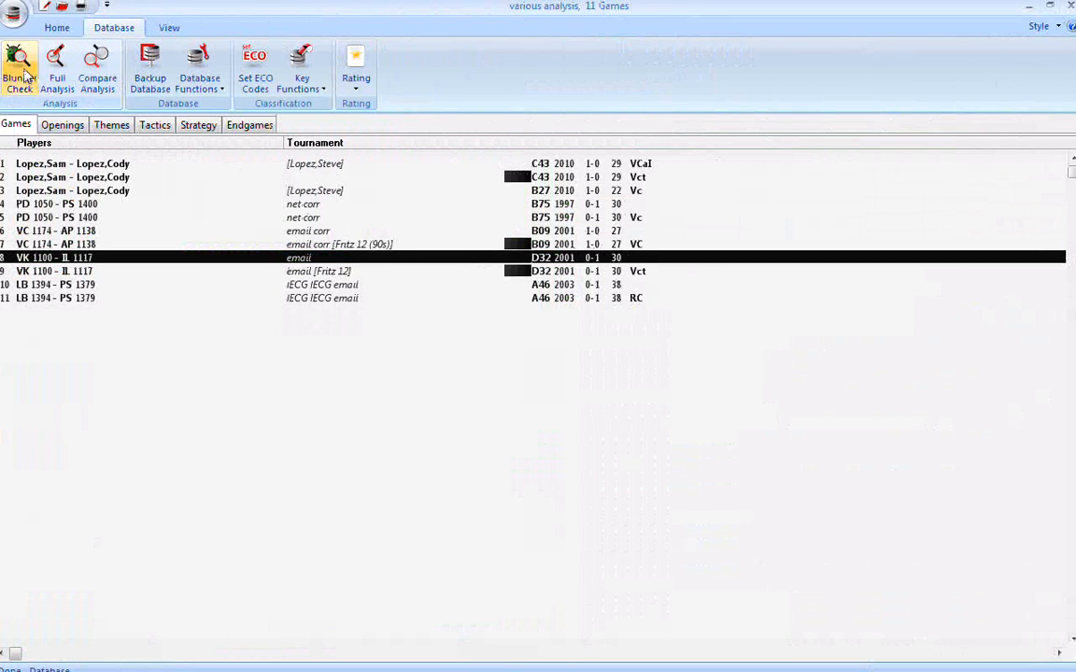
click(19, 70)
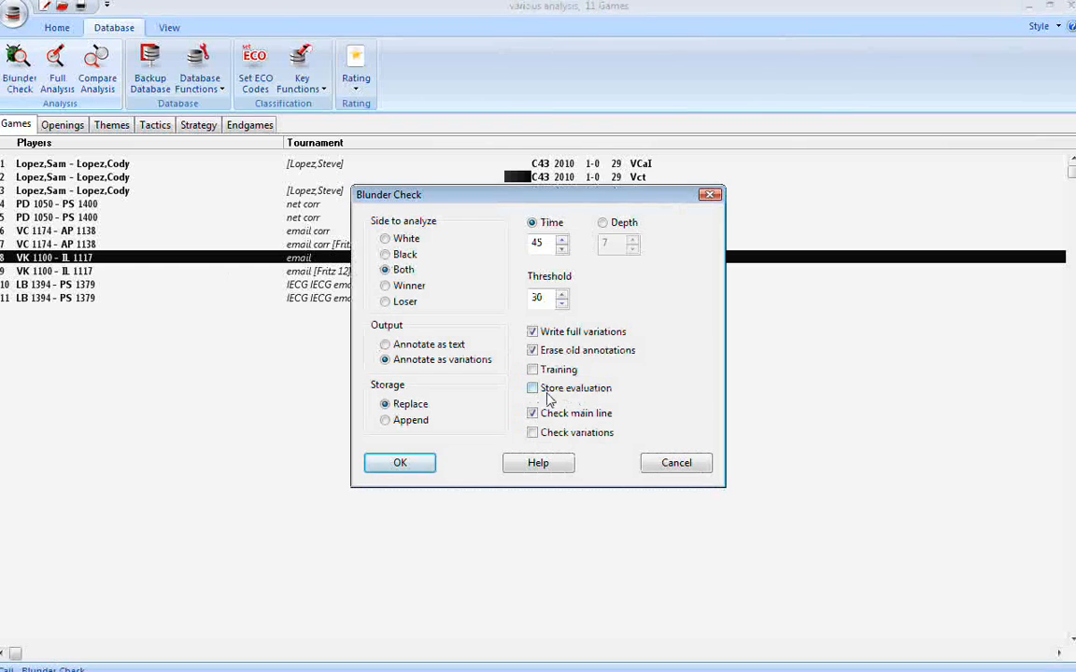
click(532, 387)
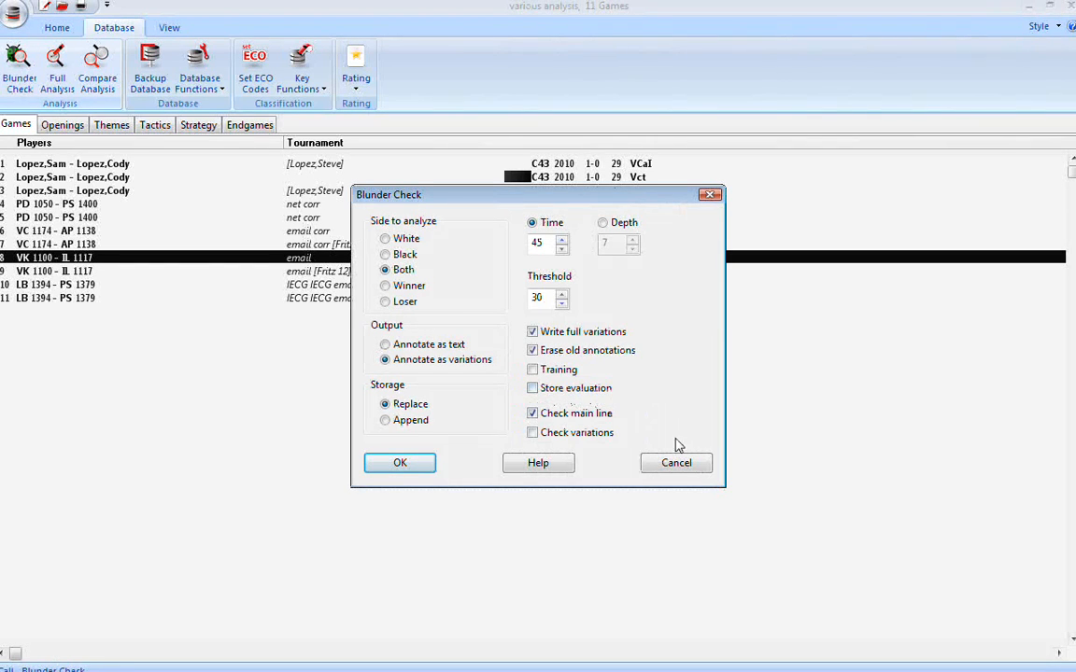
click(400, 462)
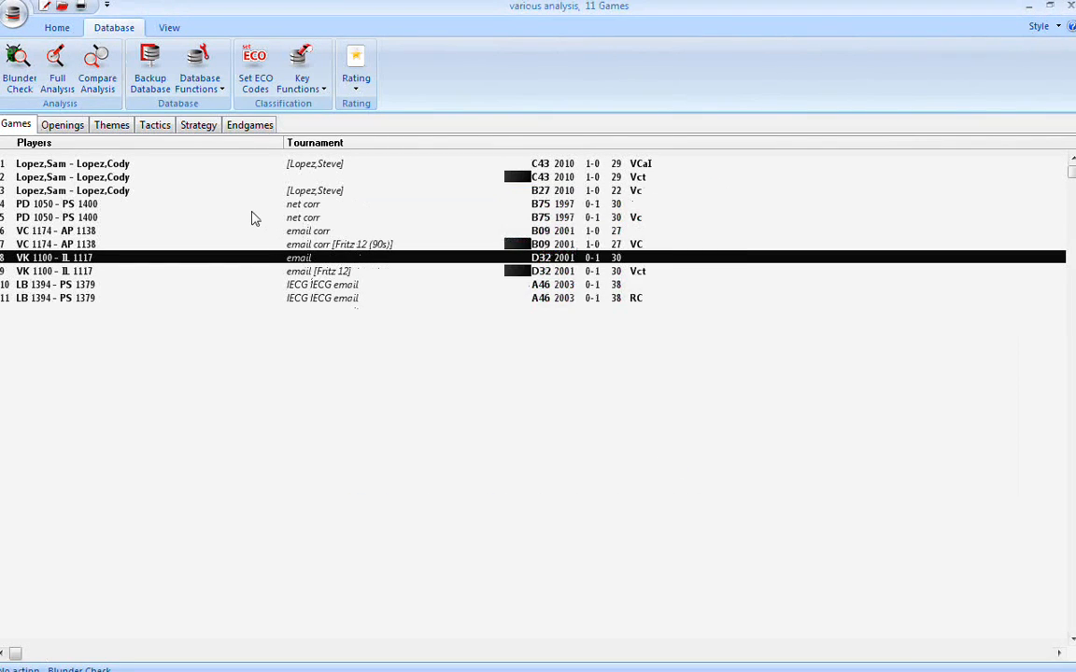